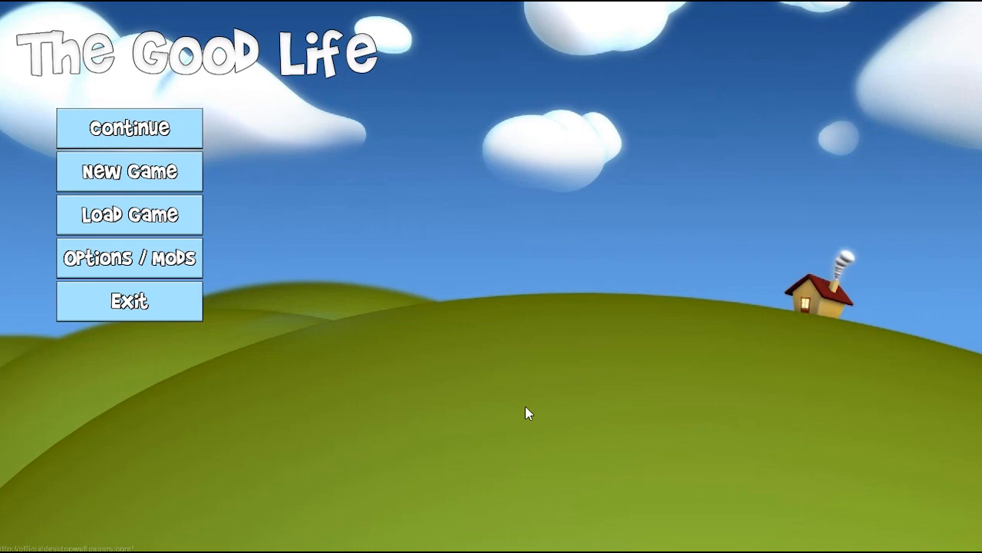
pyautogui.moveTo(531, 383)
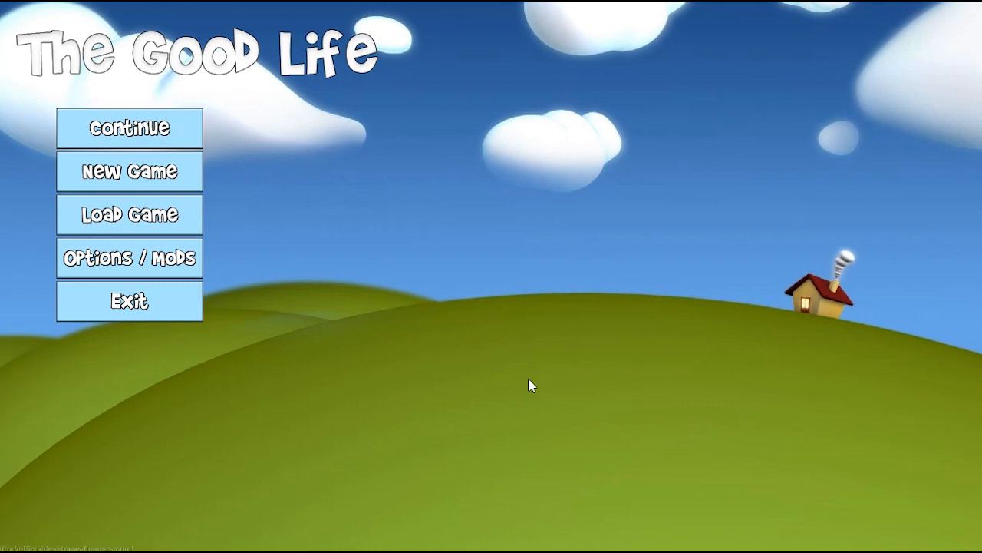
pyautogui.moveTo(505, 390)
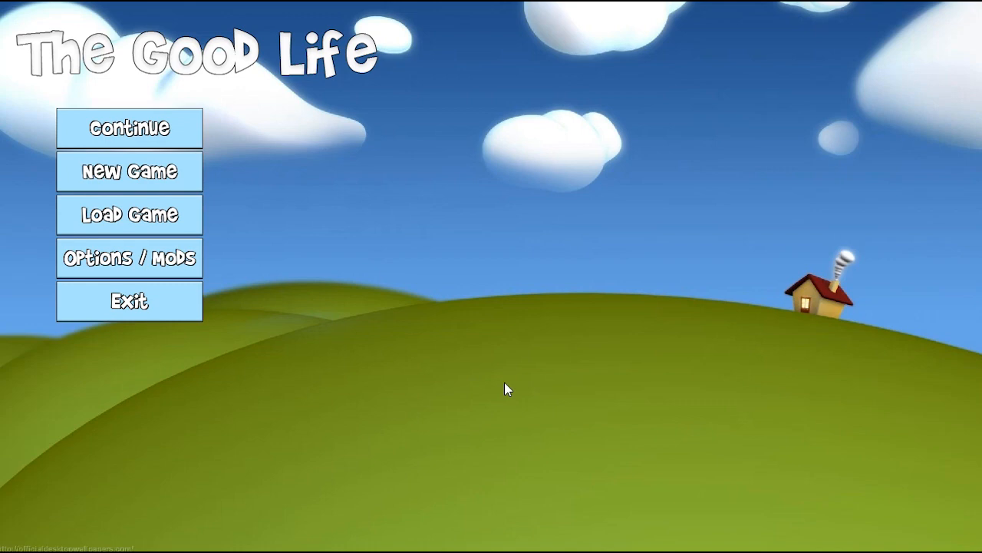
pyautogui.moveTo(73, 64)
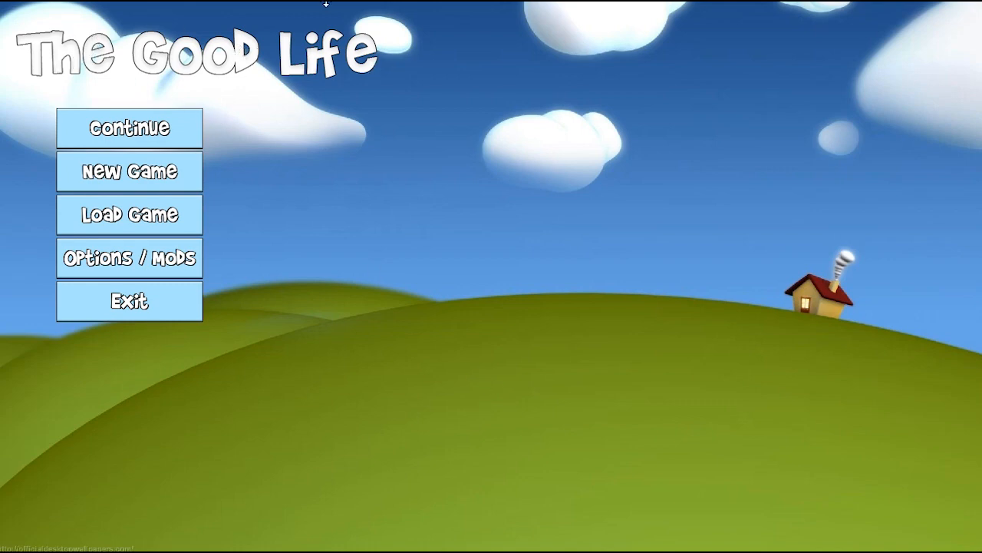
pyautogui.moveTo(242, 123)
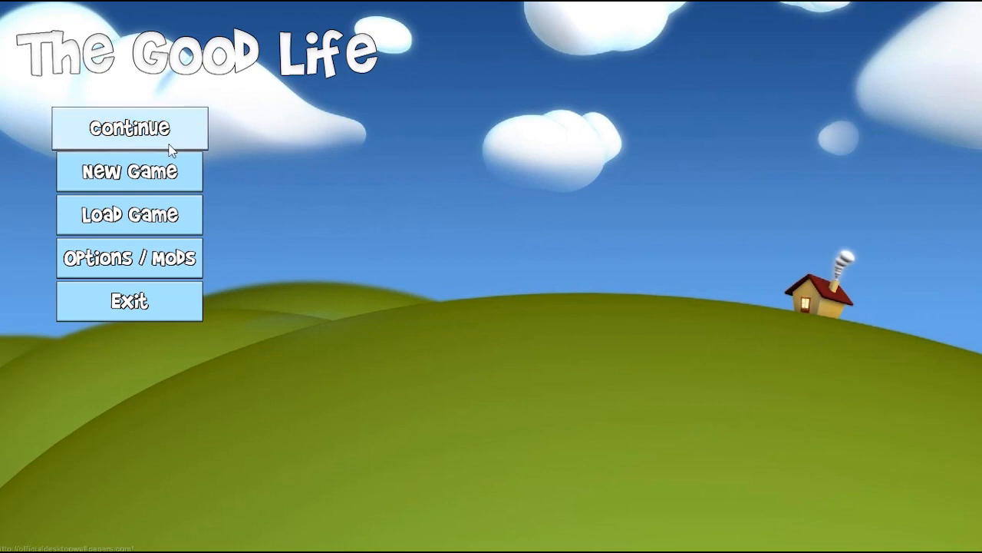
pyautogui.moveTo(129, 170)
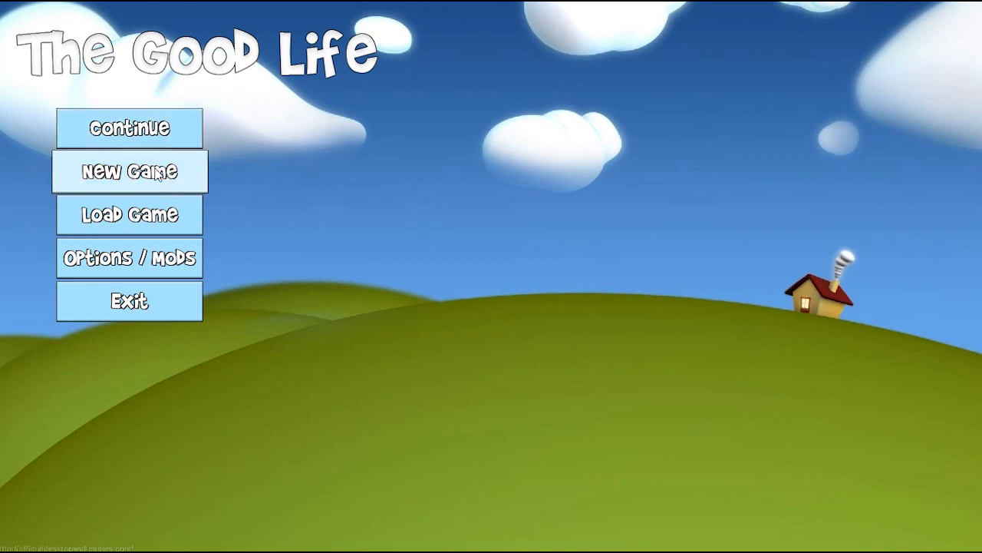
pyautogui.moveTo(184, 232)
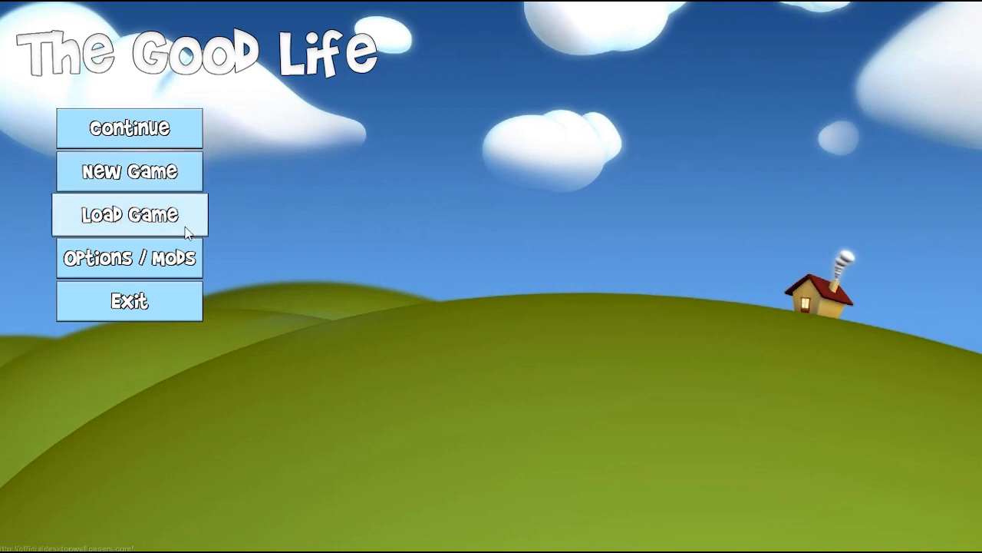
# Glance at the Options / Mods screen, then go back toward starting a new game
pyautogui.click(129, 258)
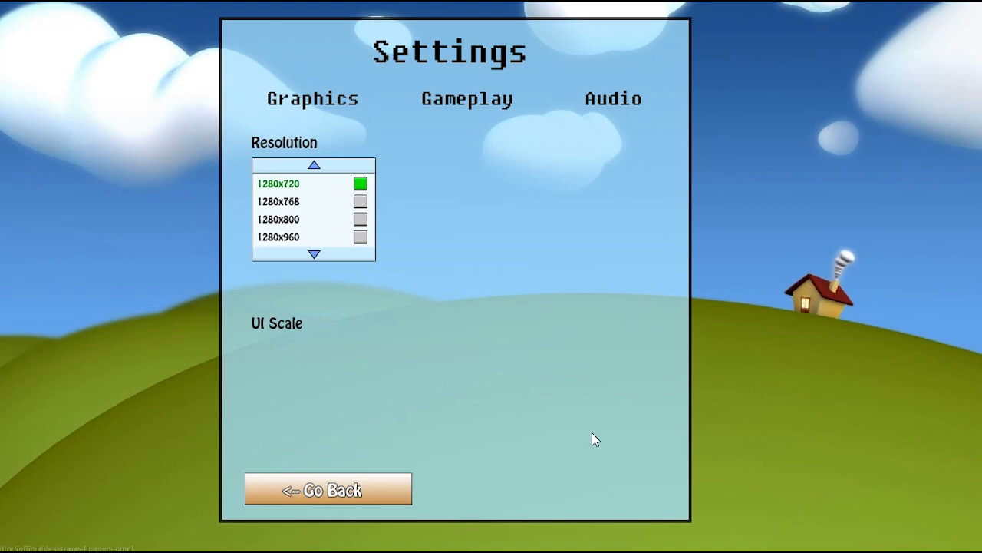
pyautogui.click(313, 254)
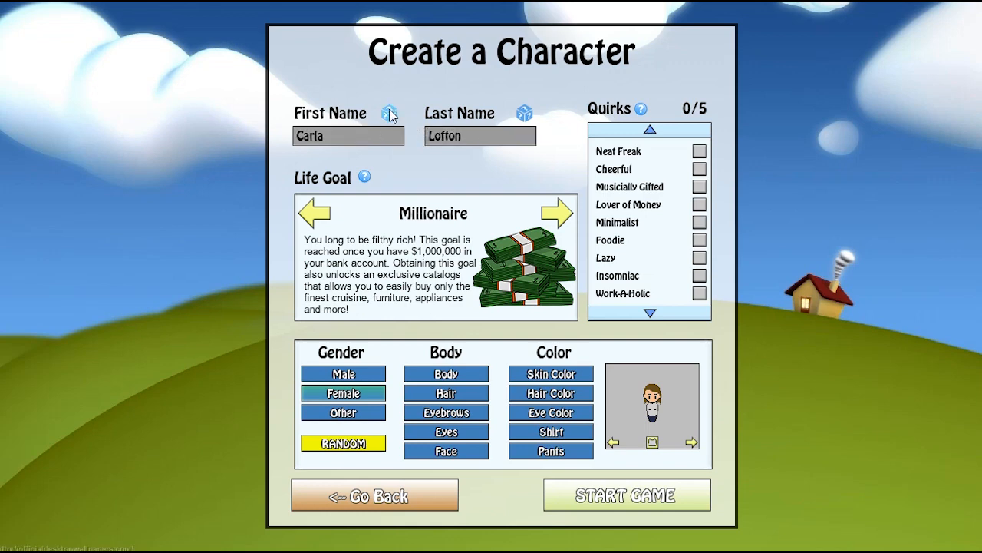
# Randomize the first name to Wizirdi and pick quirks starting with Musically Gifted
pyautogui.click(390, 114)
pyautogui.write('Wizirdi')
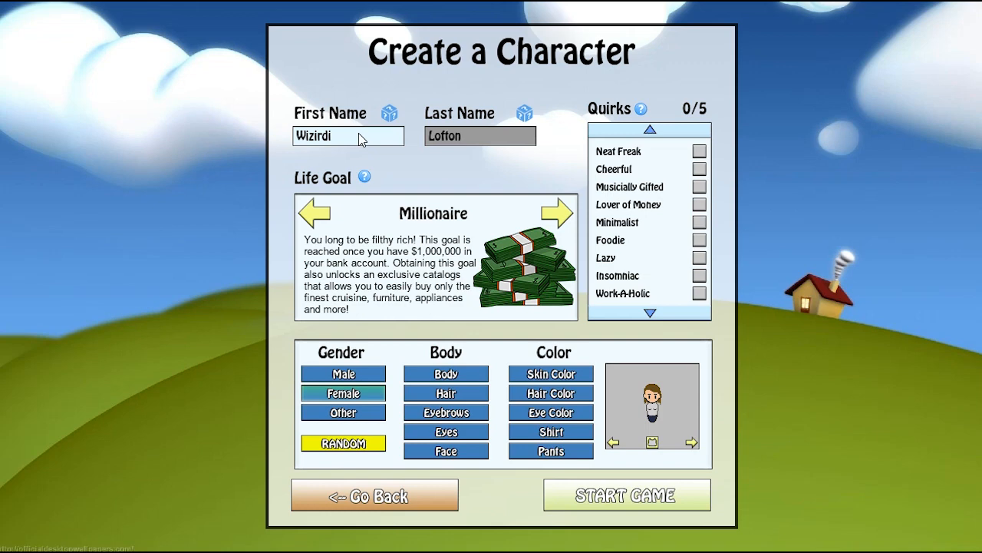
pyautogui.moveTo(586, 141)
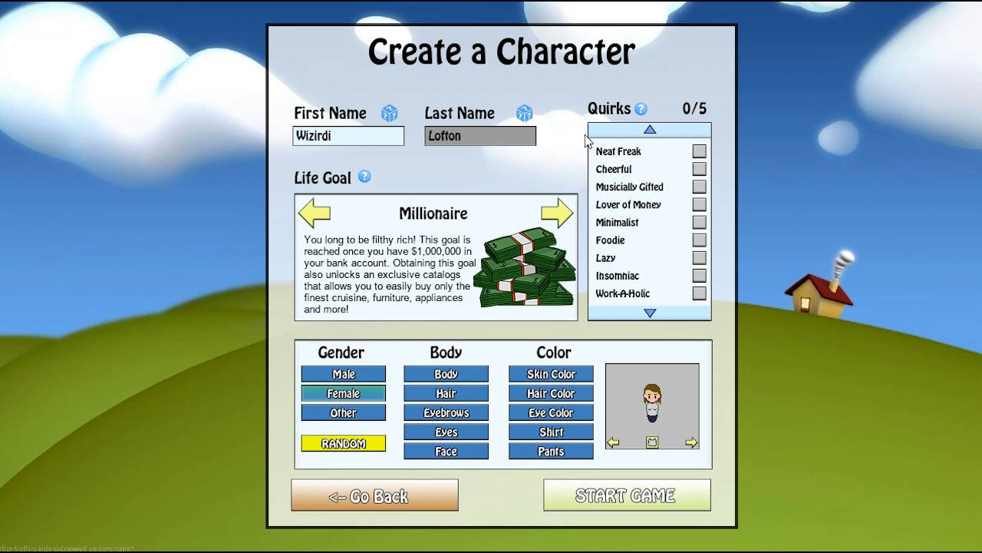
pyautogui.moveTo(676, 156)
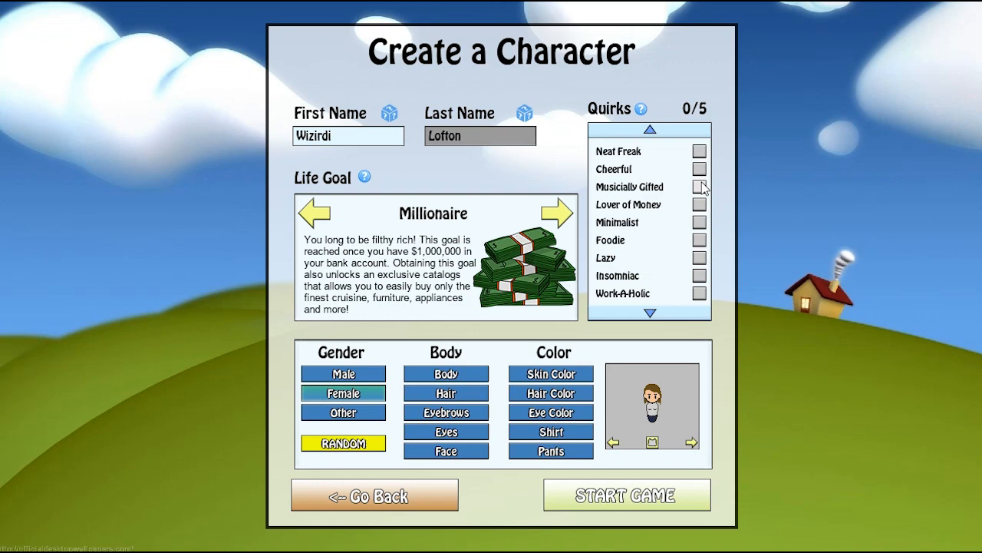
pyautogui.click(699, 188)
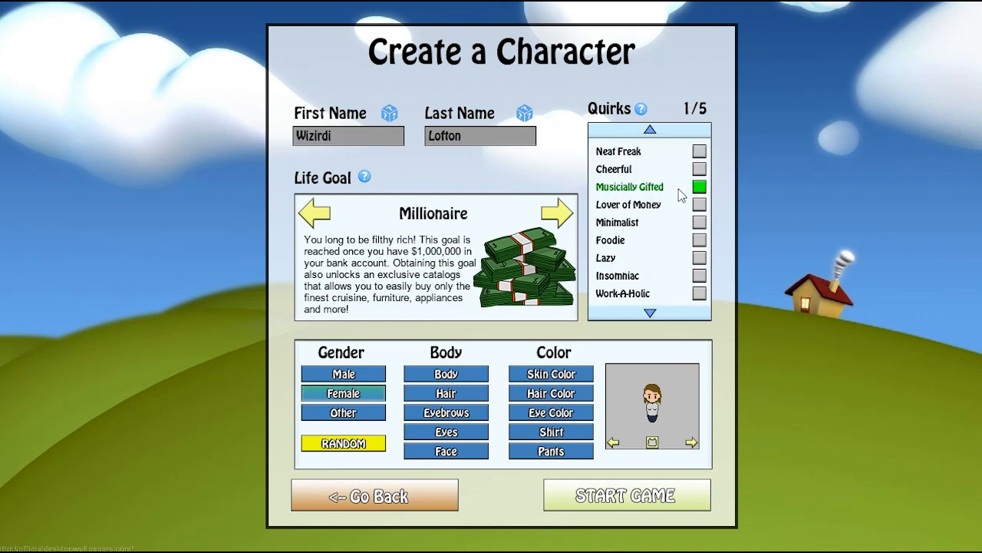
pyautogui.click(699, 222)
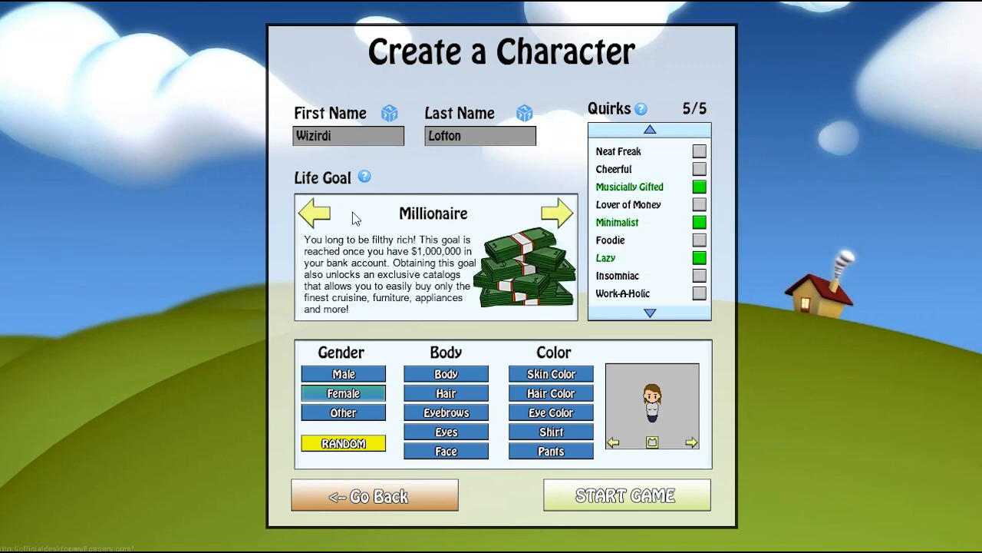
pyautogui.moveTo(528, 177)
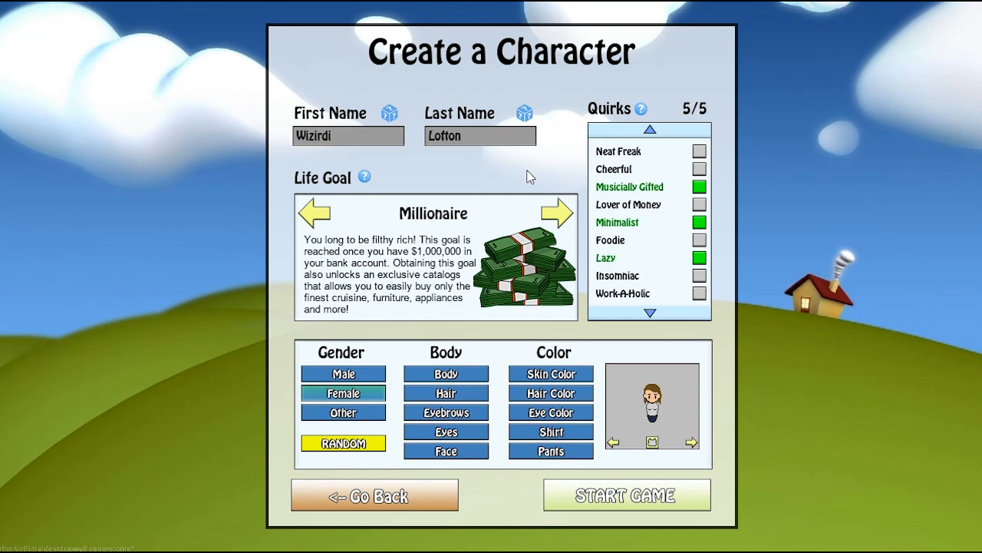
pyautogui.moveTo(559, 213)
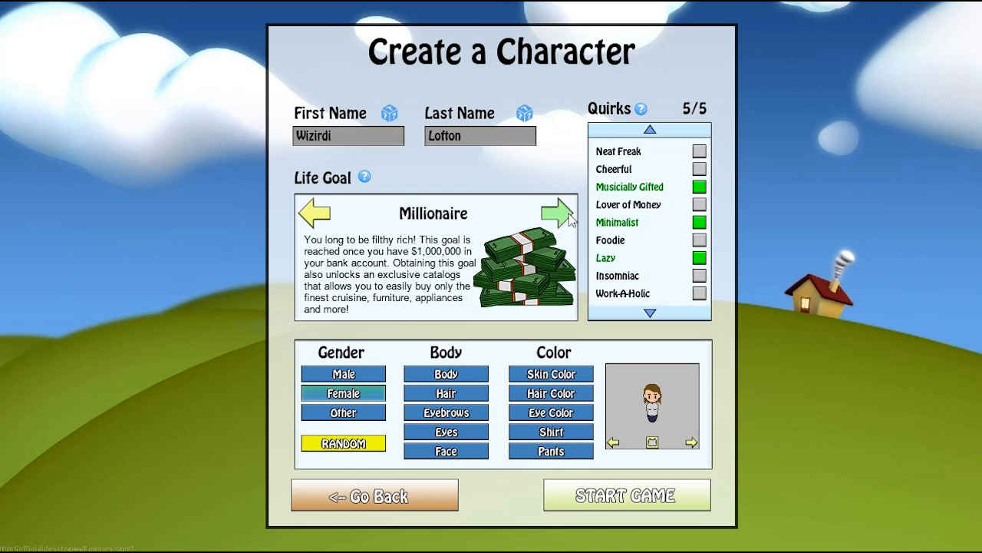
pyautogui.click(560, 212)
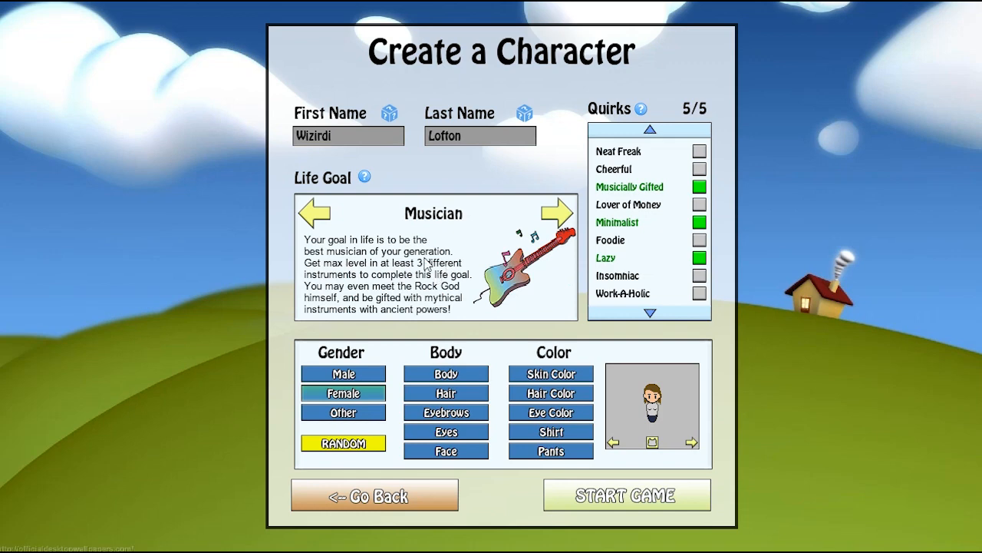
pyautogui.moveTo(355, 289)
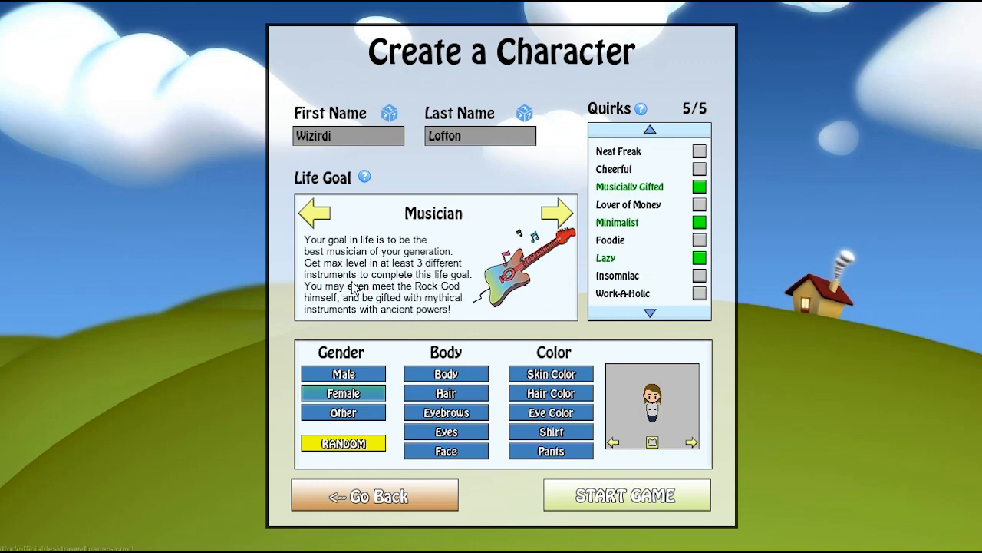
pyautogui.moveTo(339, 301)
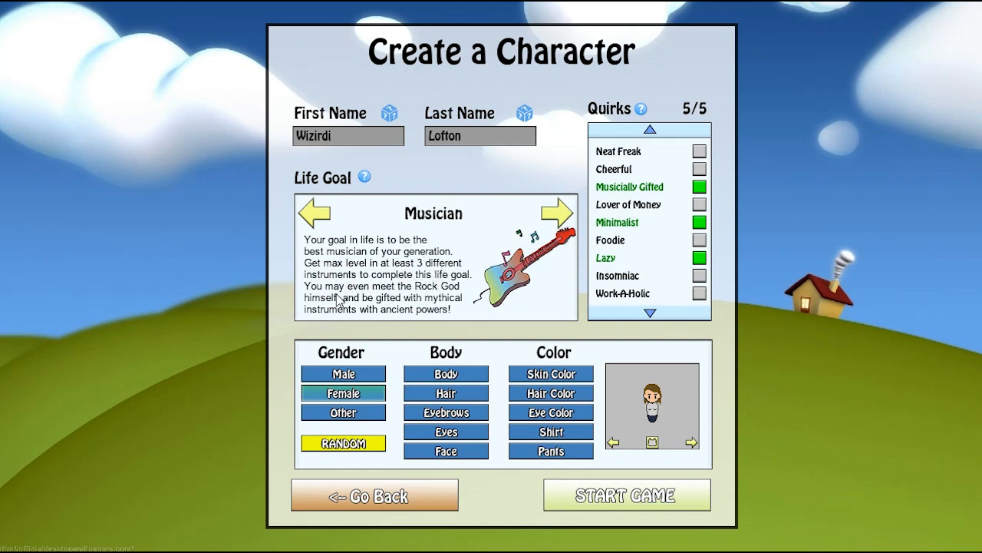
pyautogui.moveTo(396, 313)
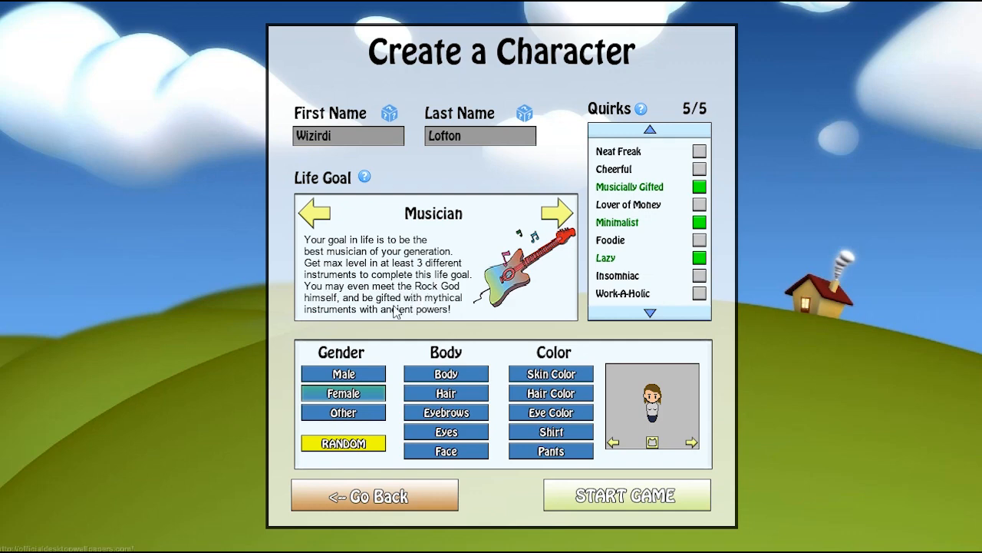
pyautogui.moveTo(398, 313)
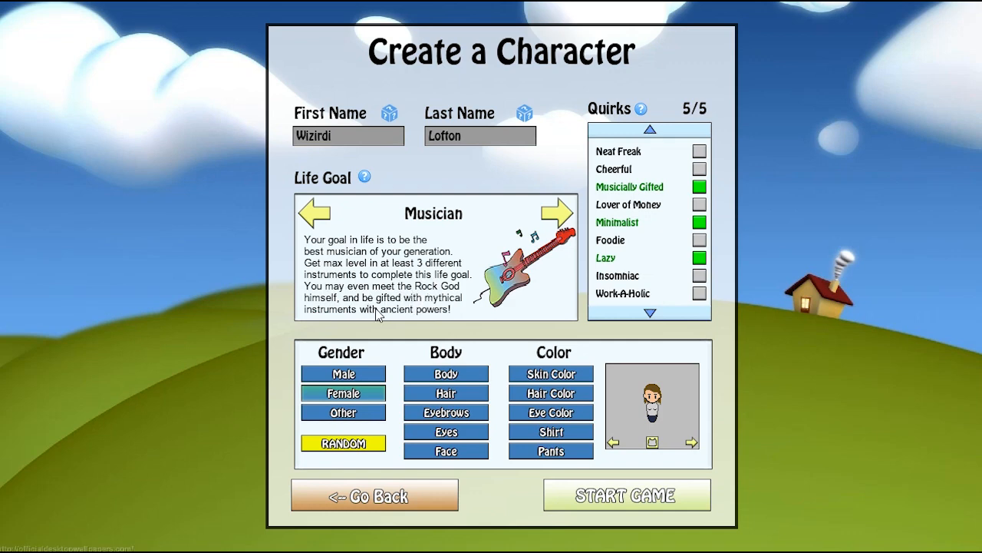
pyautogui.moveTo(353, 326)
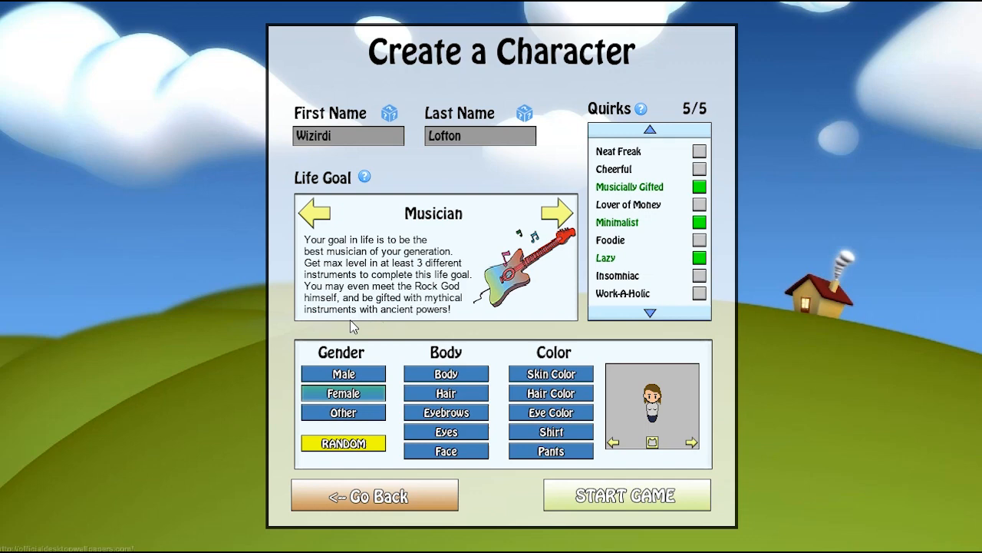
pyautogui.moveTo(433, 291)
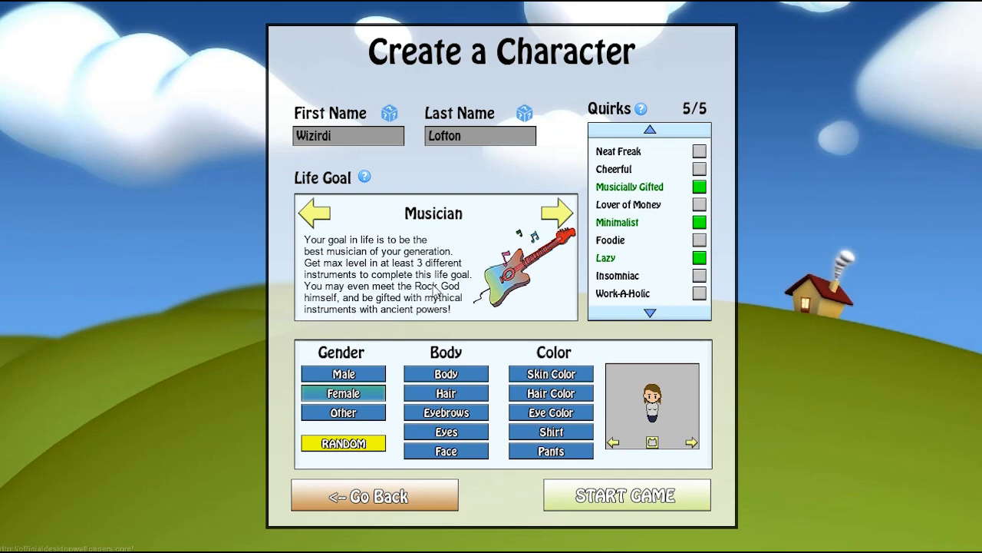
pyautogui.moveTo(315, 213)
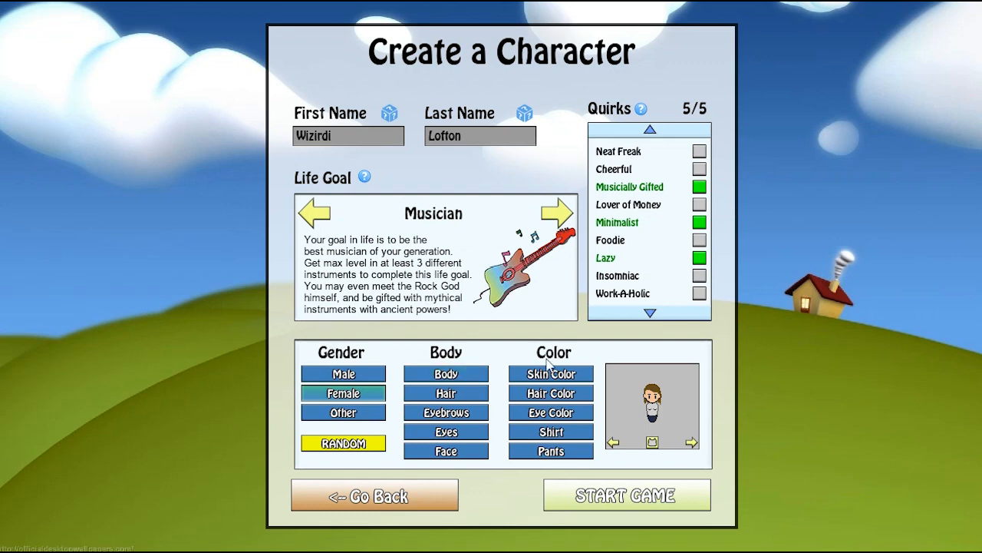
# Rotate the character preview to view the look from different sides
pyautogui.click(690, 442)
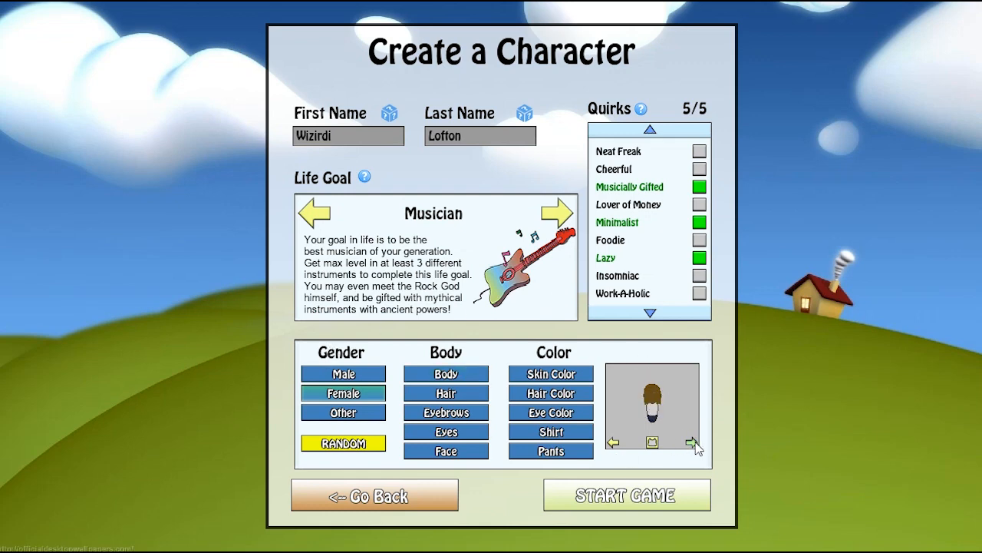
pyautogui.click(653, 442)
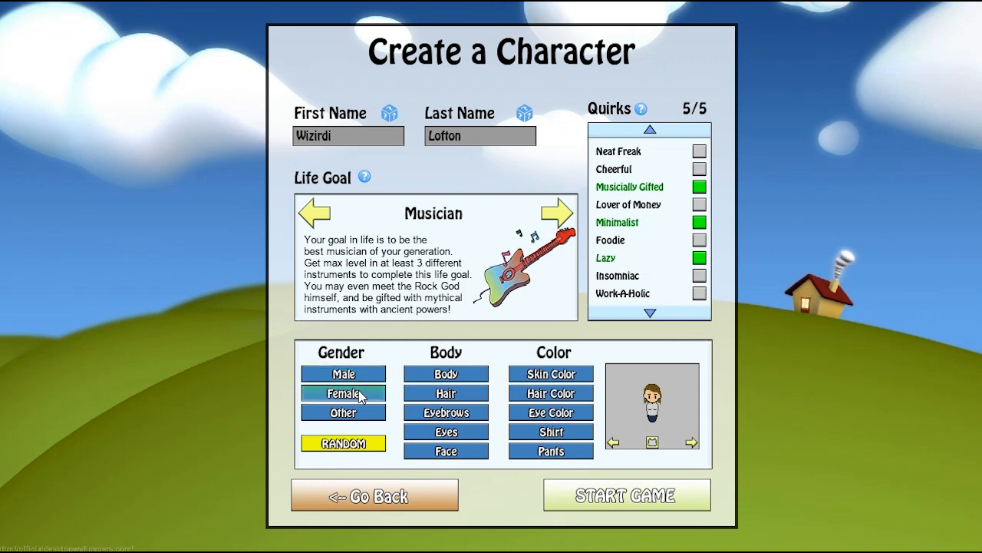
pyautogui.moveTo(734, 387)
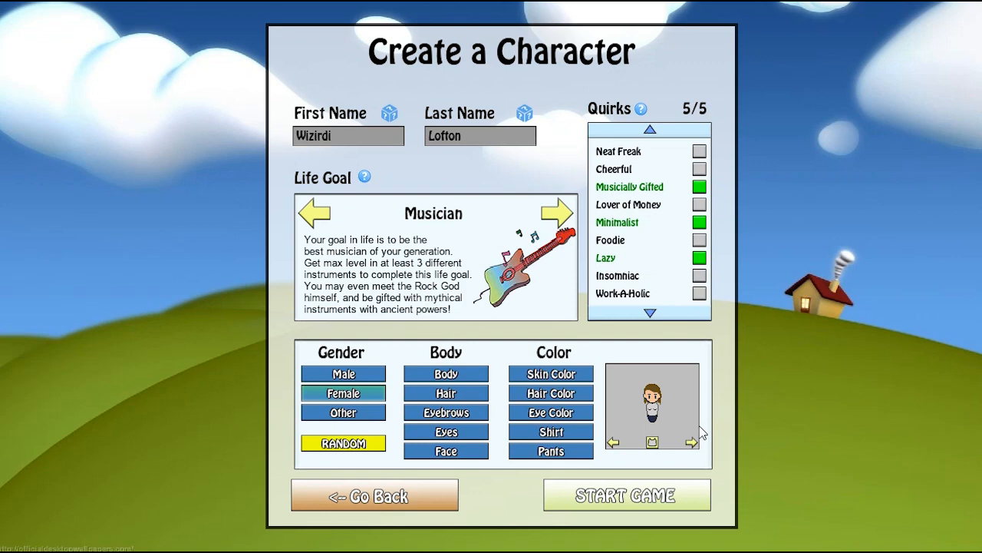
pyautogui.click(344, 374)
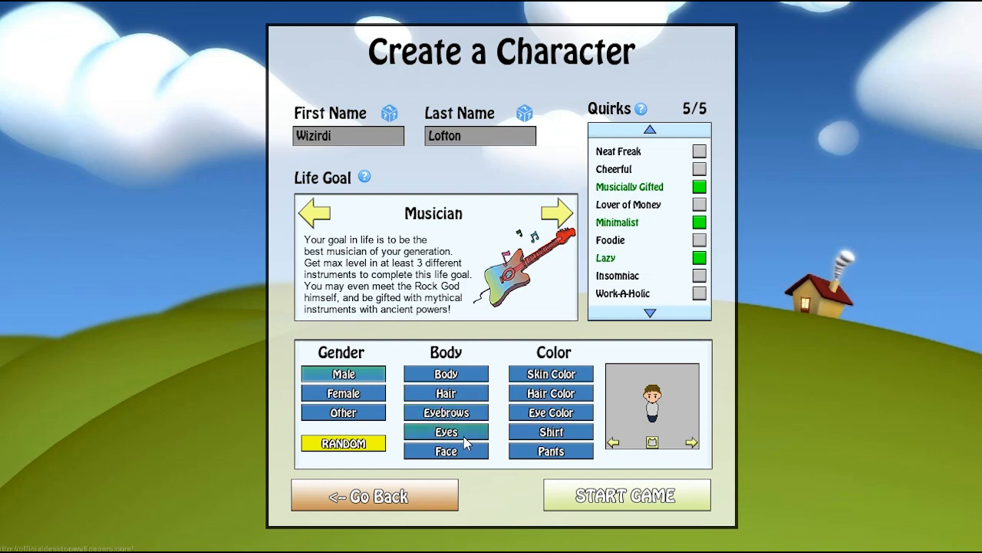
pyautogui.moveTo(445, 451)
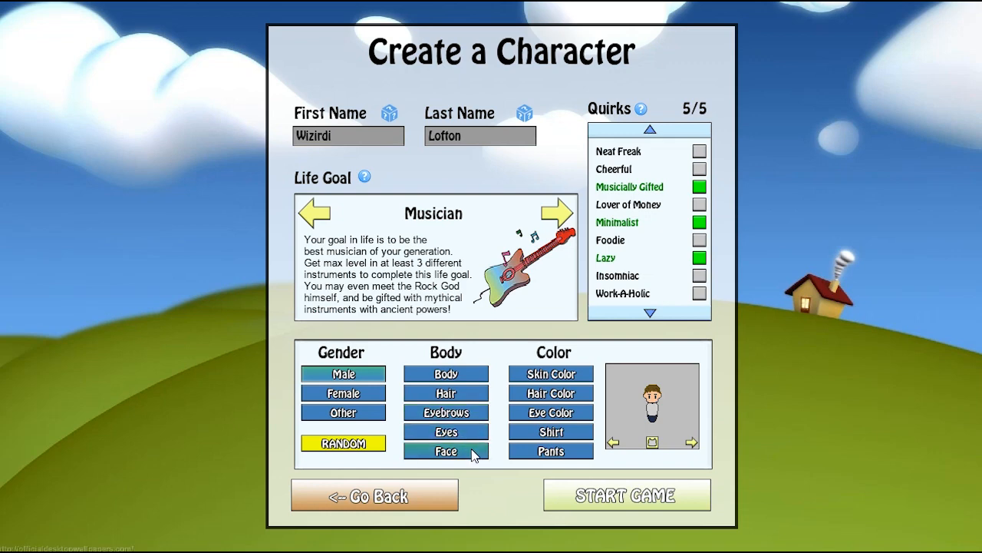
pyautogui.moveTo(550, 375)
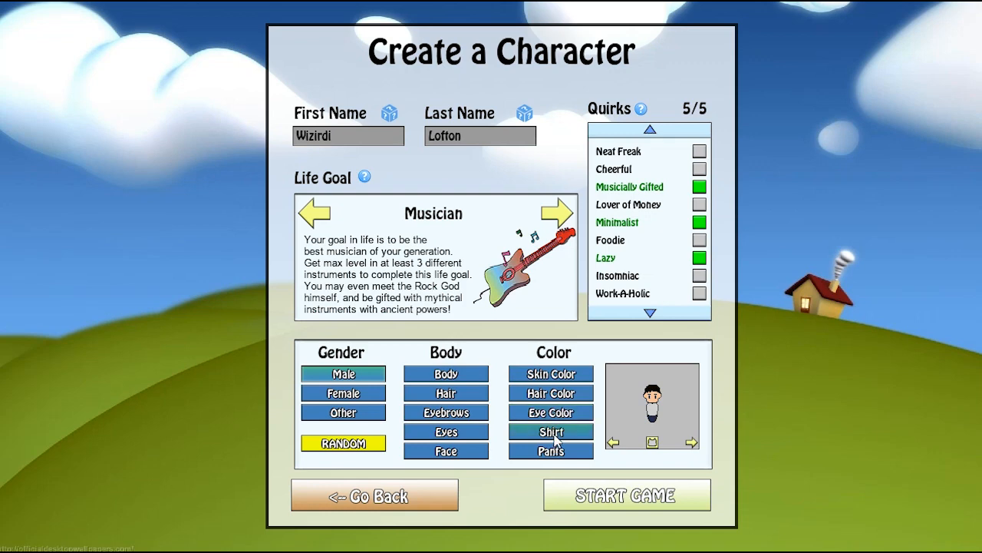
# Pick a new shirt colour, then randomize the appearance to a darker-skinned, brown-haired look
pyautogui.click(550, 431)
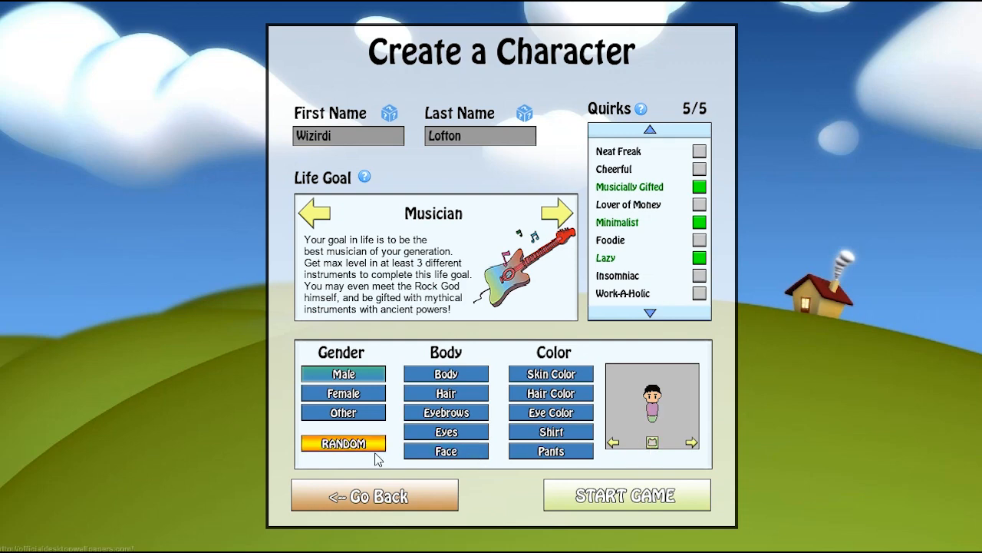
pyautogui.click(344, 442)
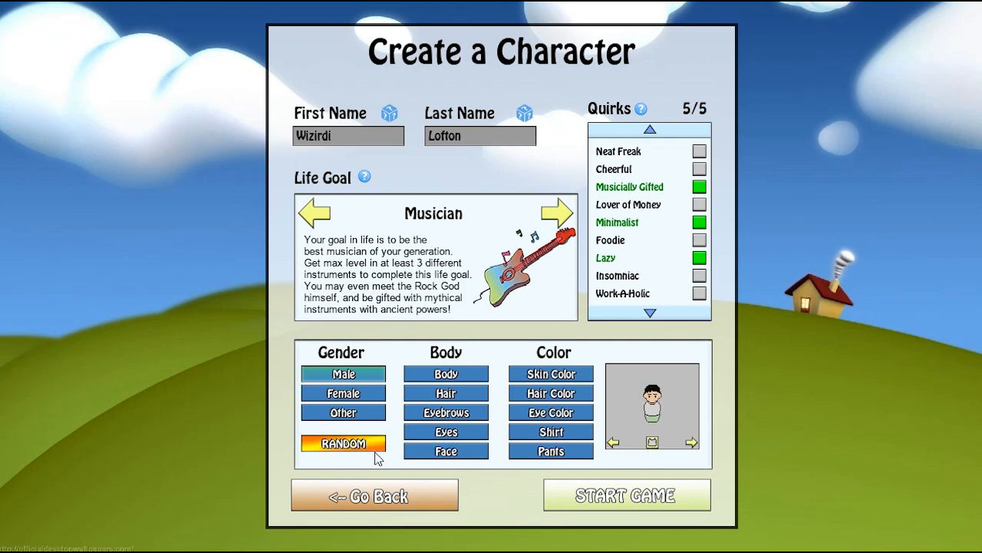
pyautogui.click(343, 442)
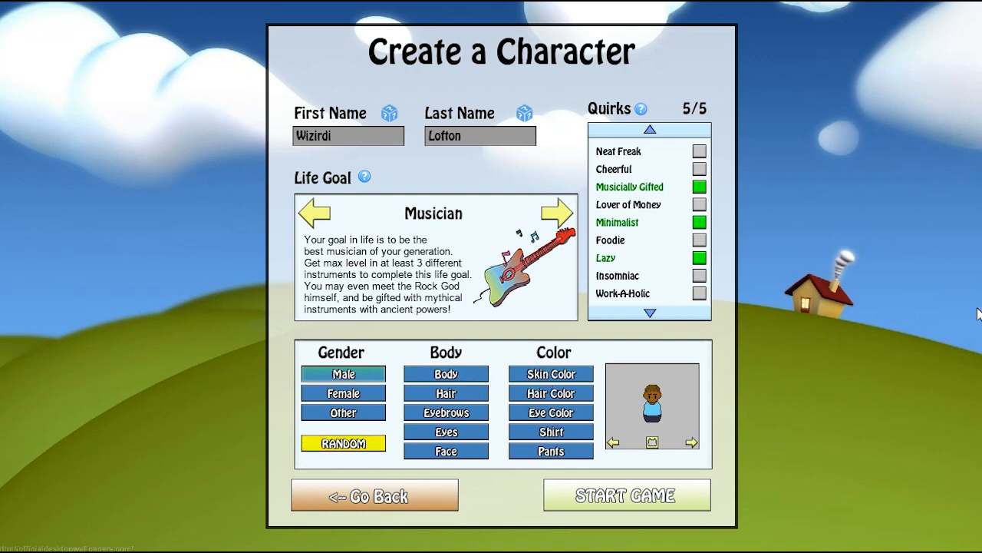
# Start the game in the snowy world, review the Retail career details, and return to the needs bars
pyautogui.click(626, 495)
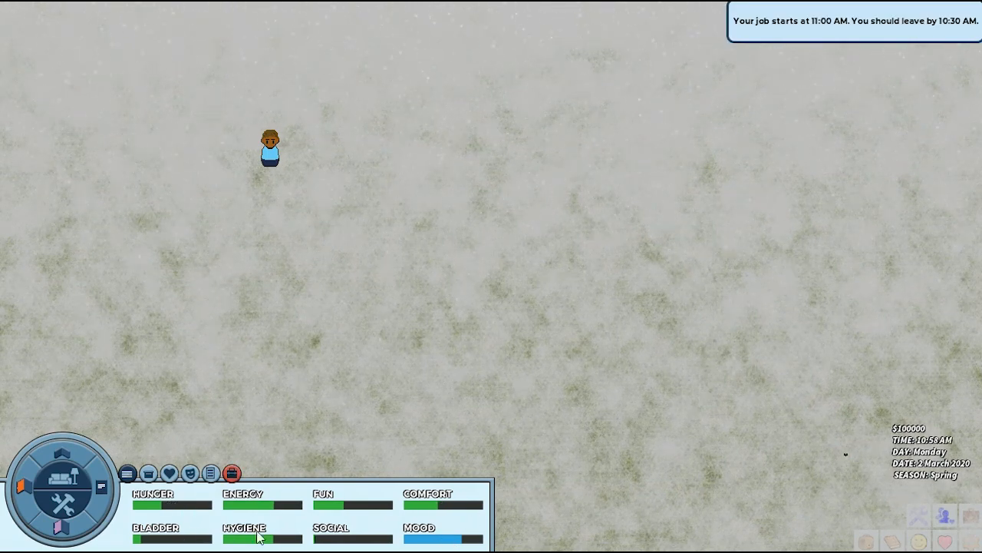
pyautogui.click(232, 472)
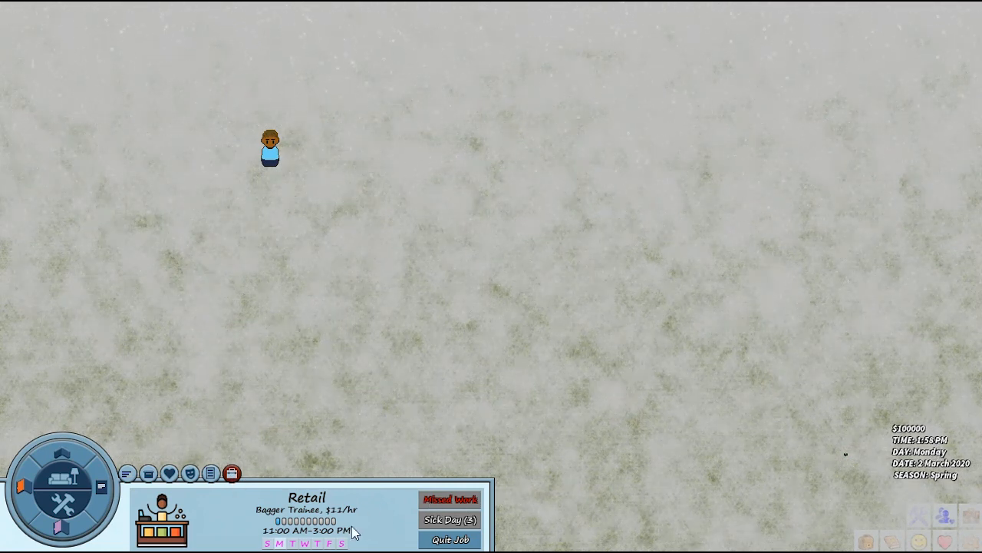
pyautogui.click(169, 472)
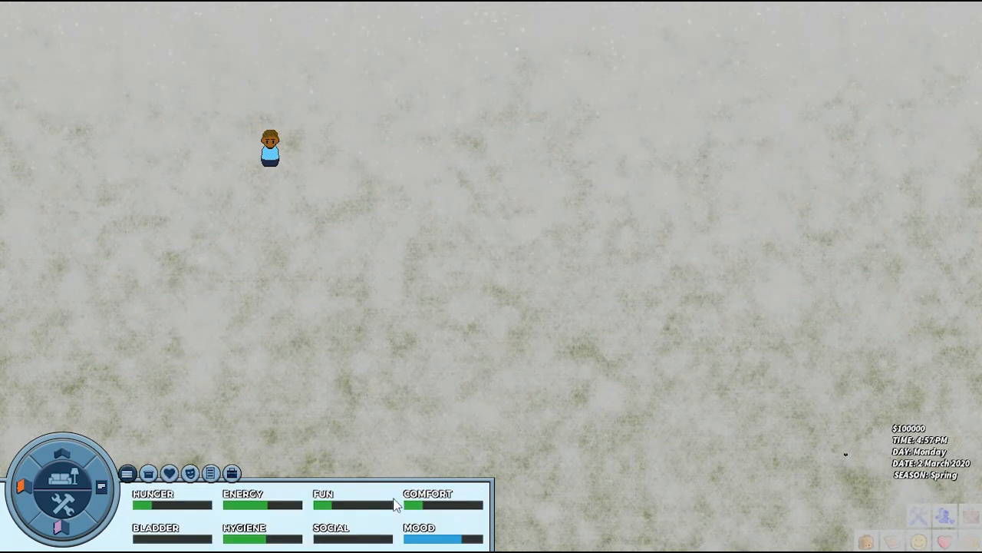
pyautogui.moveTo(464, 481)
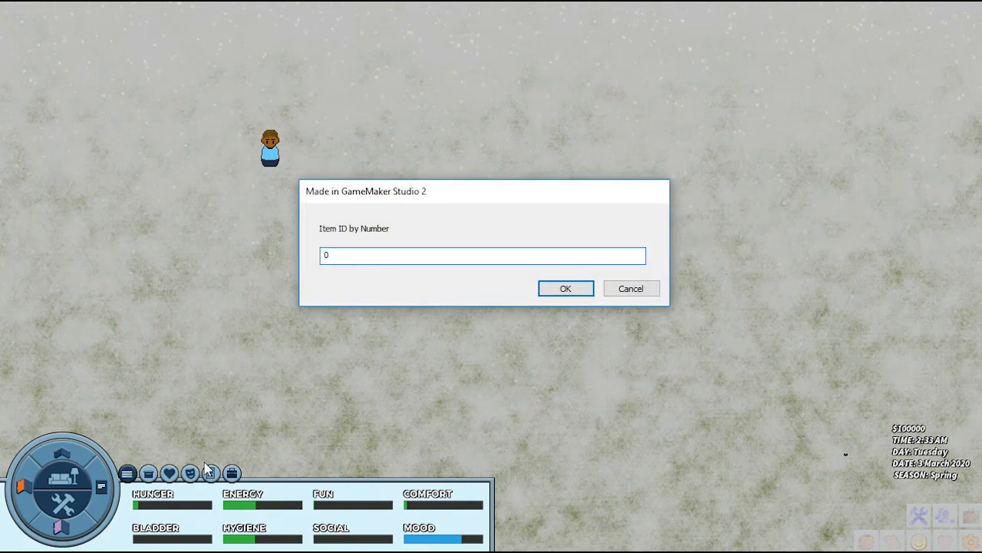
# Spawn one of item ID 0, eat it from the inventory, and view the inventory slots
pyautogui.click(565, 289)
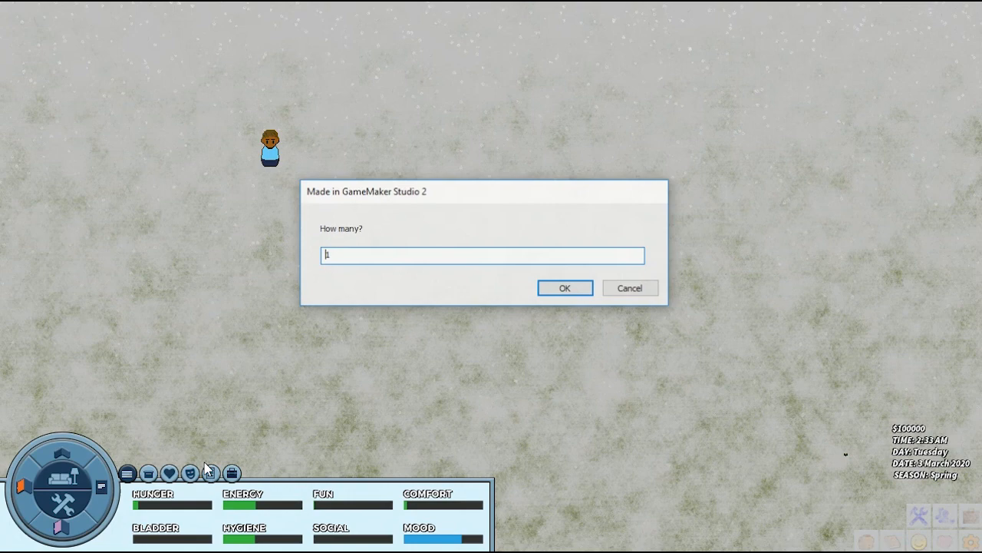
pyautogui.click(565, 287)
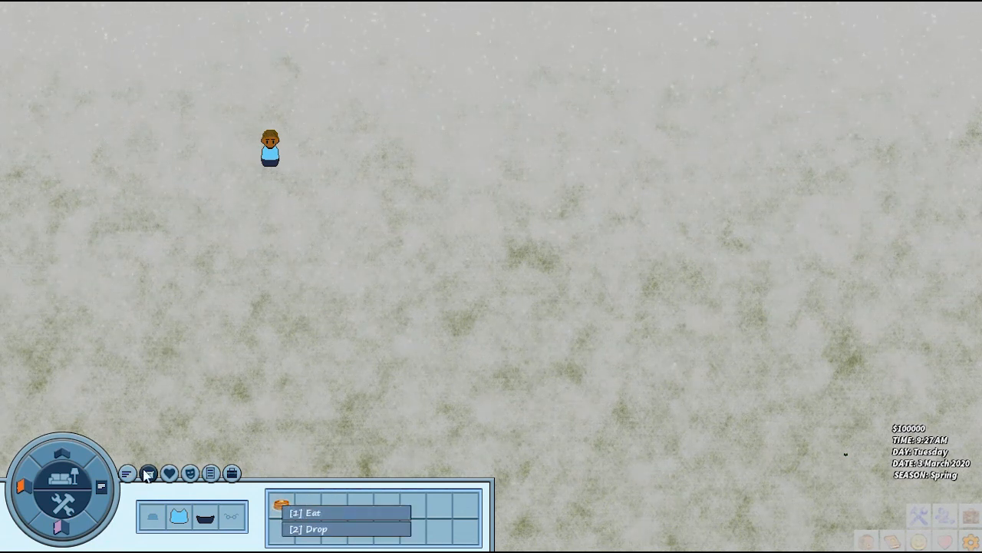
pyautogui.click(147, 472)
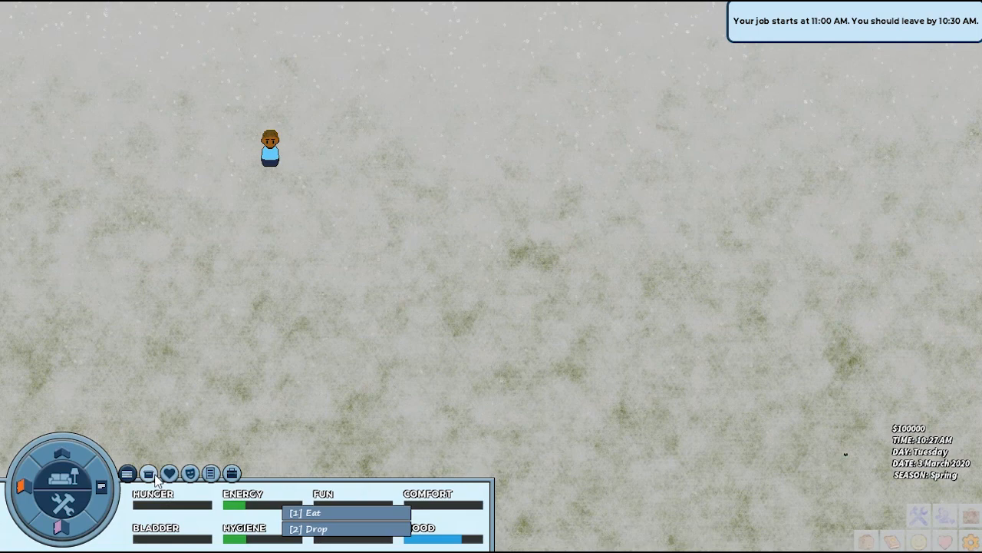
pyautogui.click(232, 473)
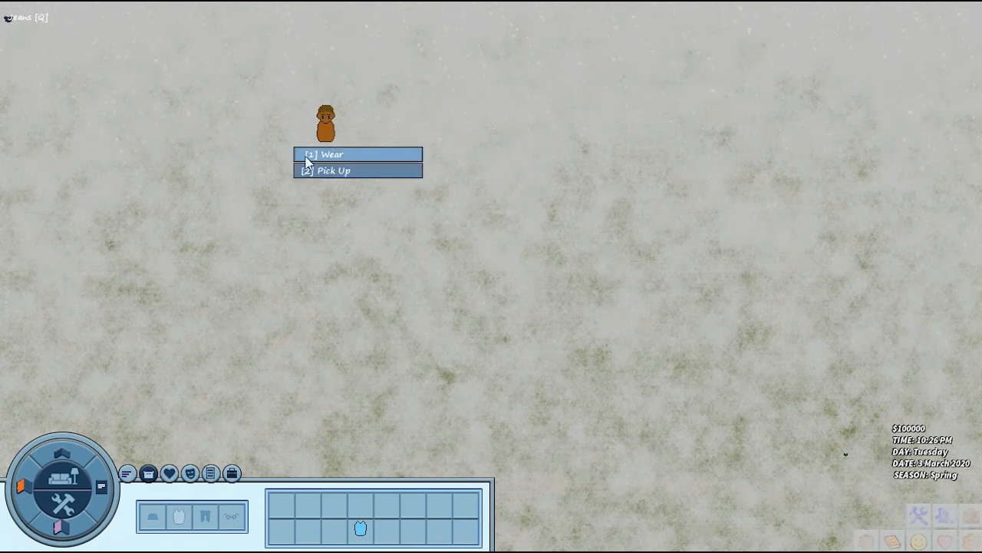
# Wear the item lying on the snow, spawn more items, and wear the yellow inventory item
pyautogui.click(329, 153)
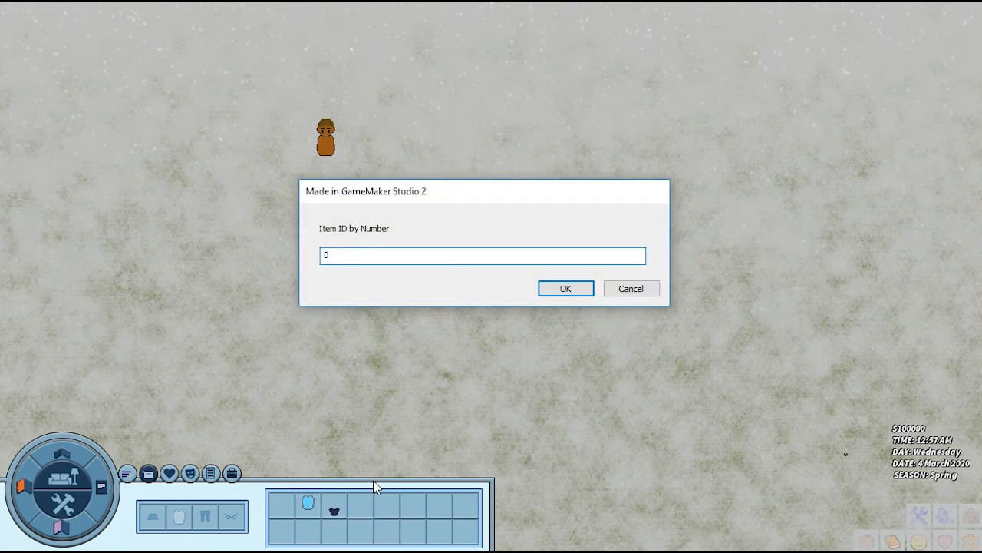
pyautogui.click(564, 289)
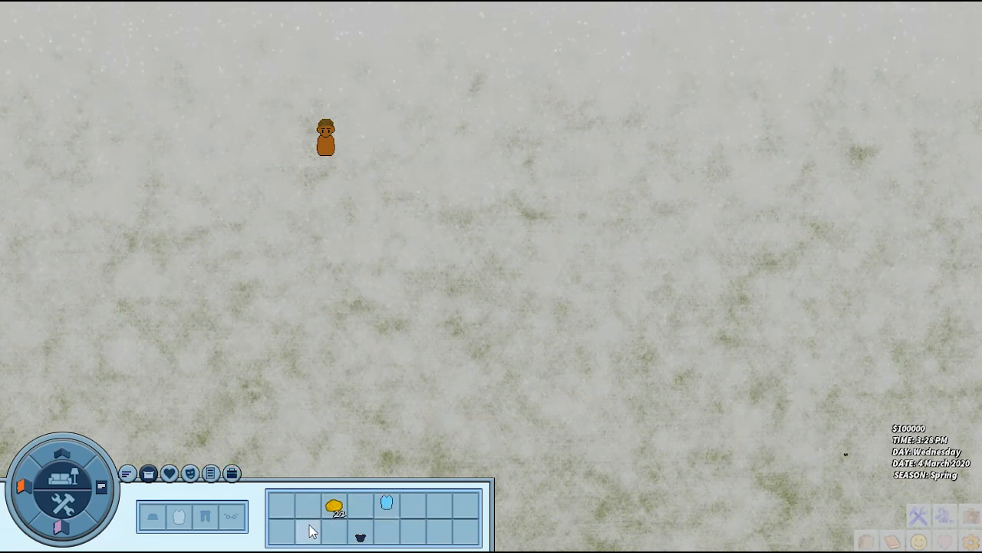
pyautogui.rightClick(387, 502)
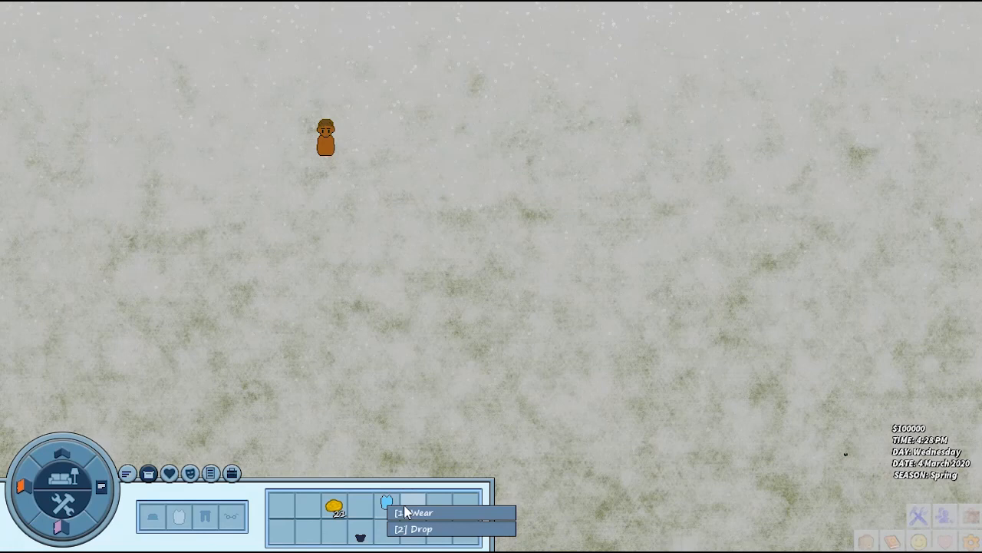
pyautogui.click(418, 513)
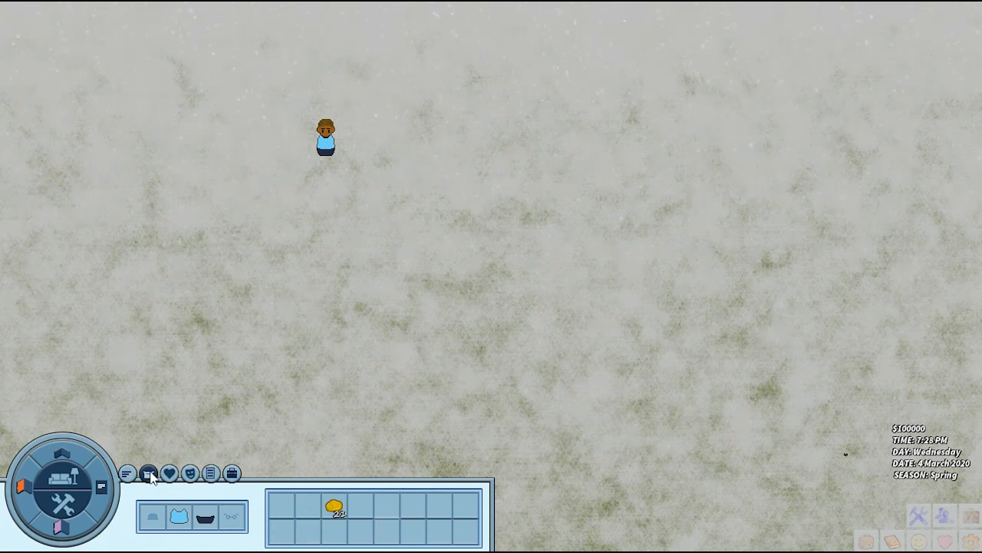
# Check body health, issue the 'illness' console command, and read the stomach-feeling-fine report
pyautogui.click(212, 473)
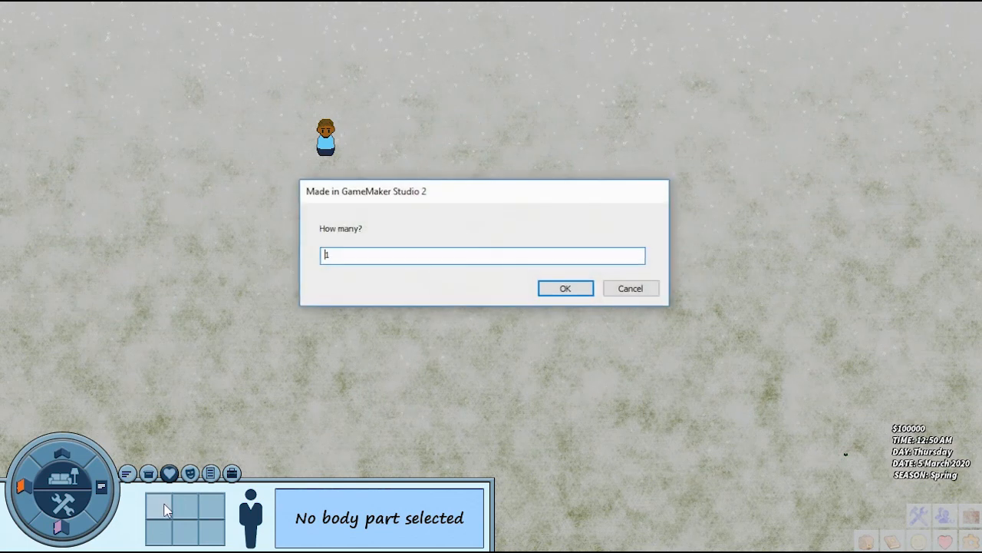
pyautogui.click(565, 288)
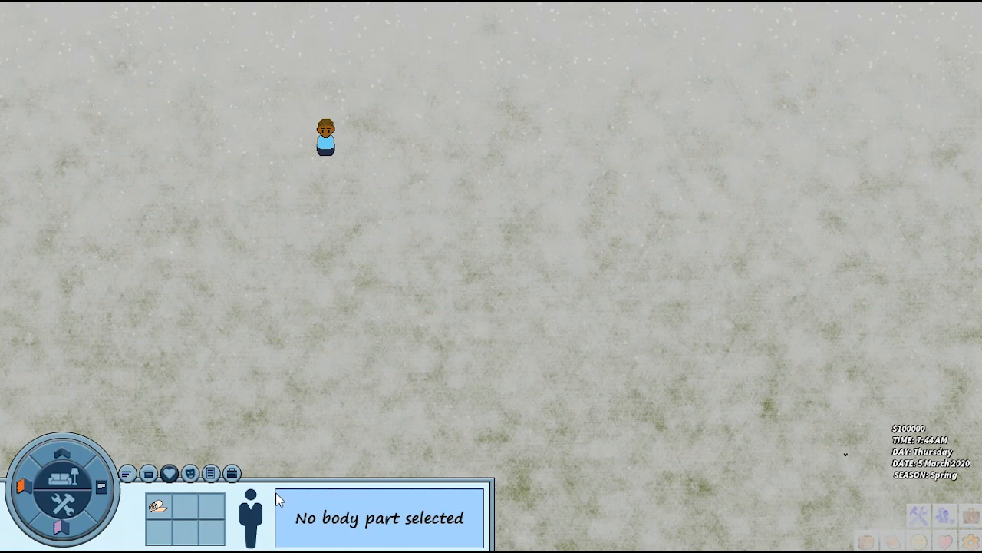
pyautogui.moveTo(247, 437)
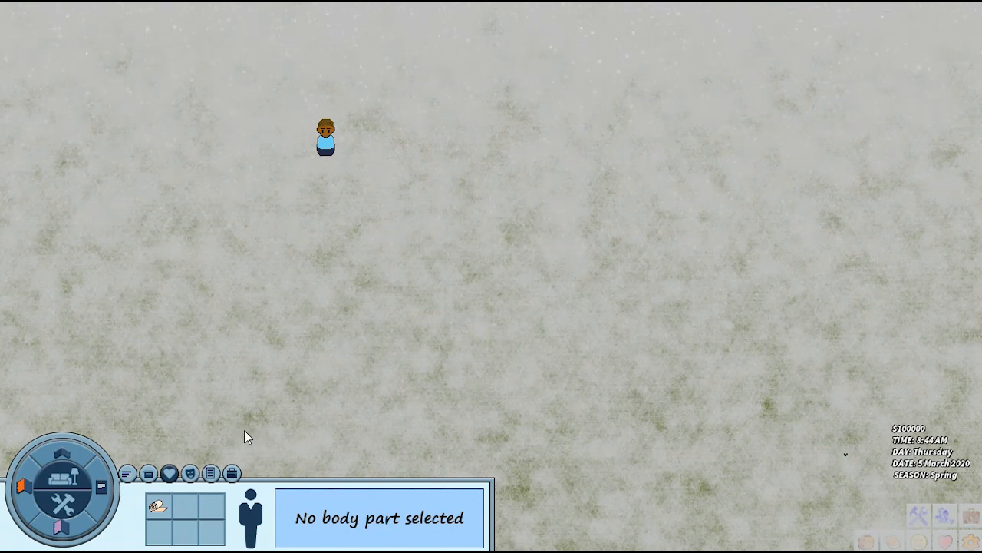
pyautogui.moveTo(258, 470)
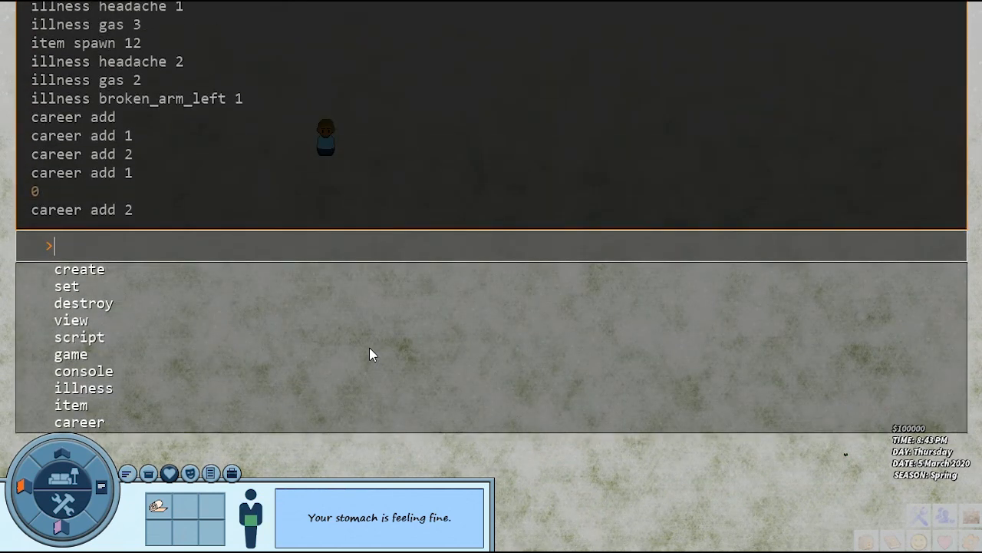
pyautogui.write('illness')
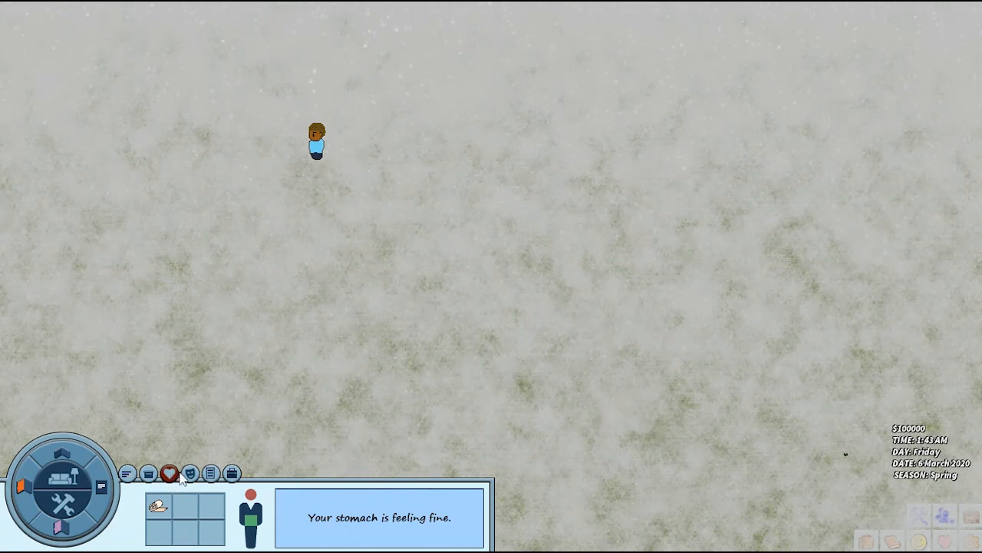
pyautogui.click(169, 473)
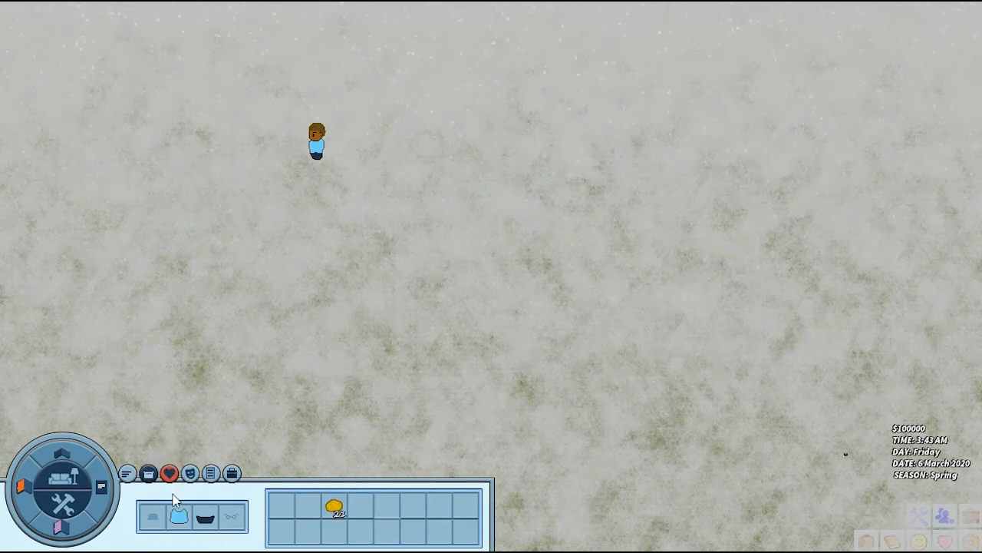
pyautogui.moveTo(169, 473)
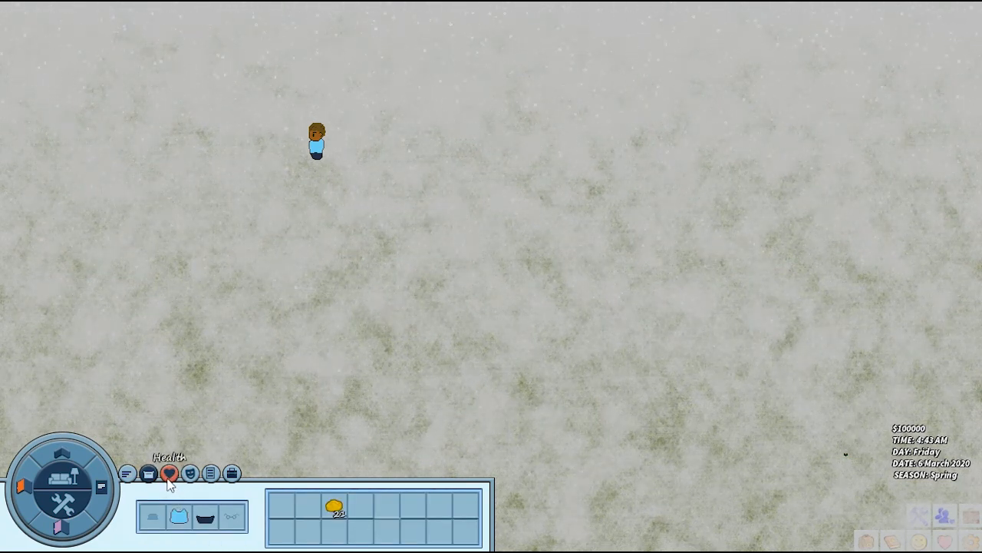
pyautogui.click(168, 473)
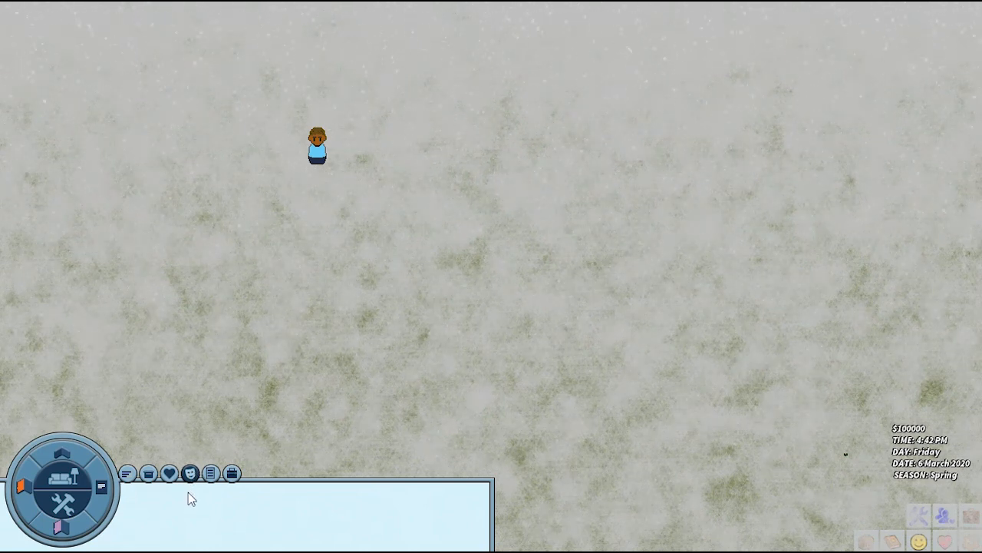
pyautogui.moveTo(366, 509)
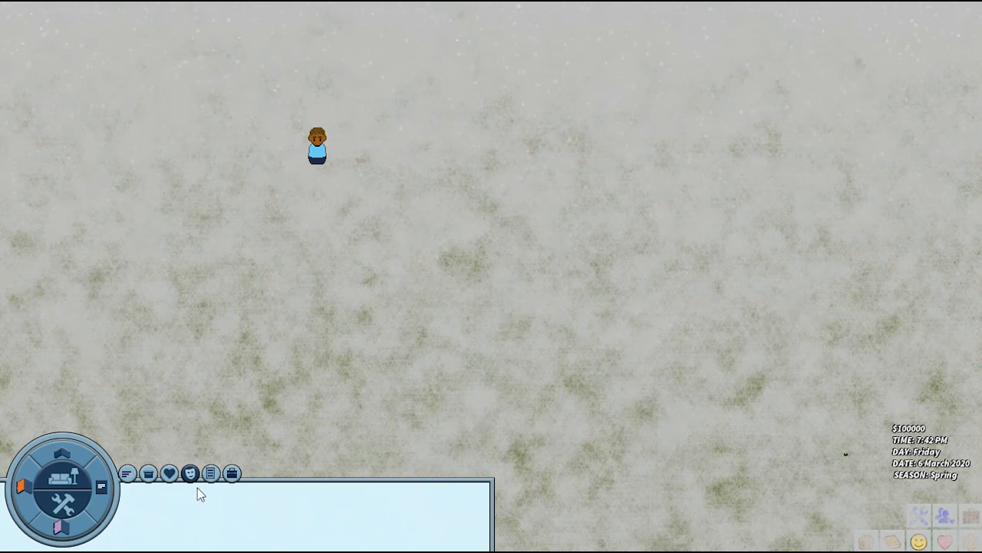
# Show the shop listing the Acoustic Guitar for $5
pyautogui.click(210, 473)
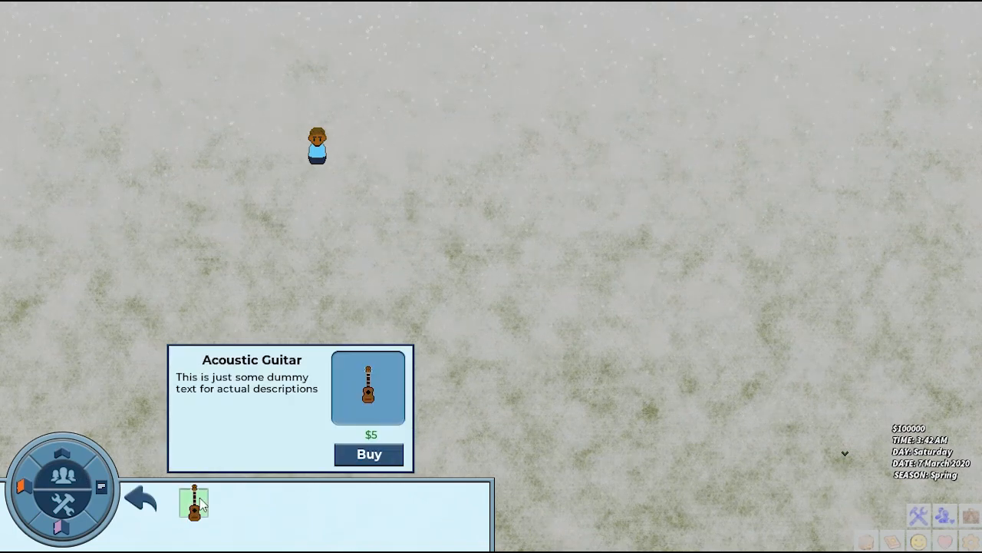
# Buy the Acoustic Guitar for $5, play it from the inventory, and check the learned skills
pyautogui.click(368, 454)
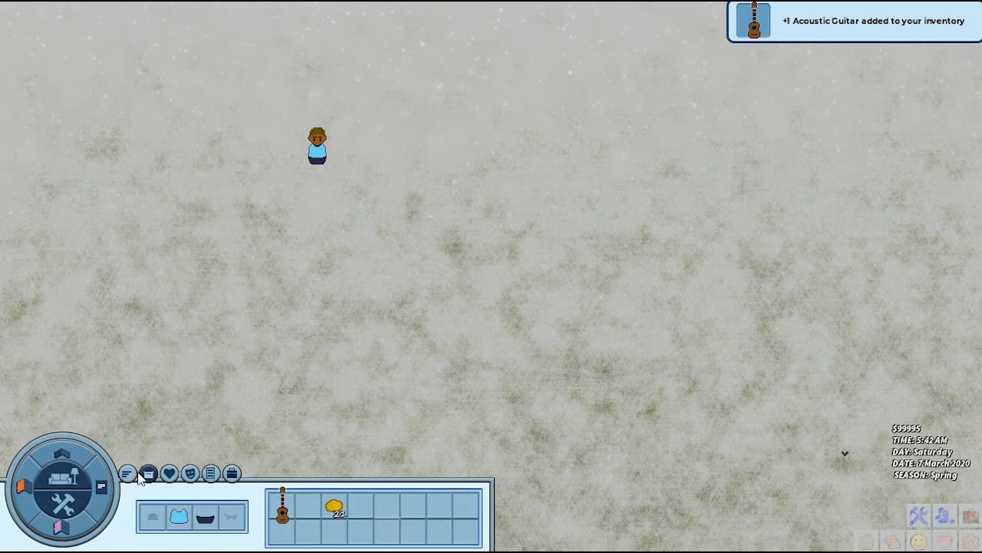
pyautogui.rightClick(283, 510)
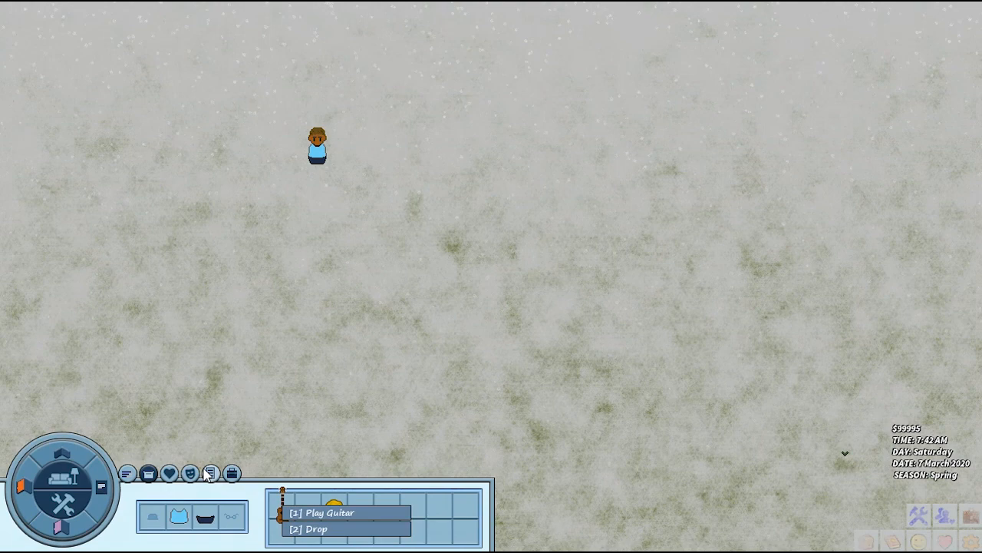
pyautogui.click(148, 473)
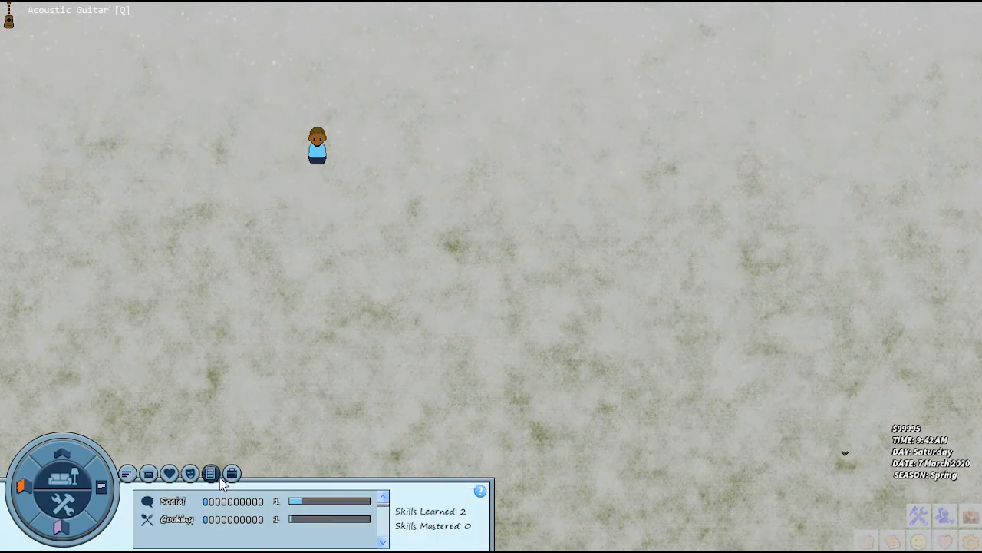
pyautogui.click(230, 473)
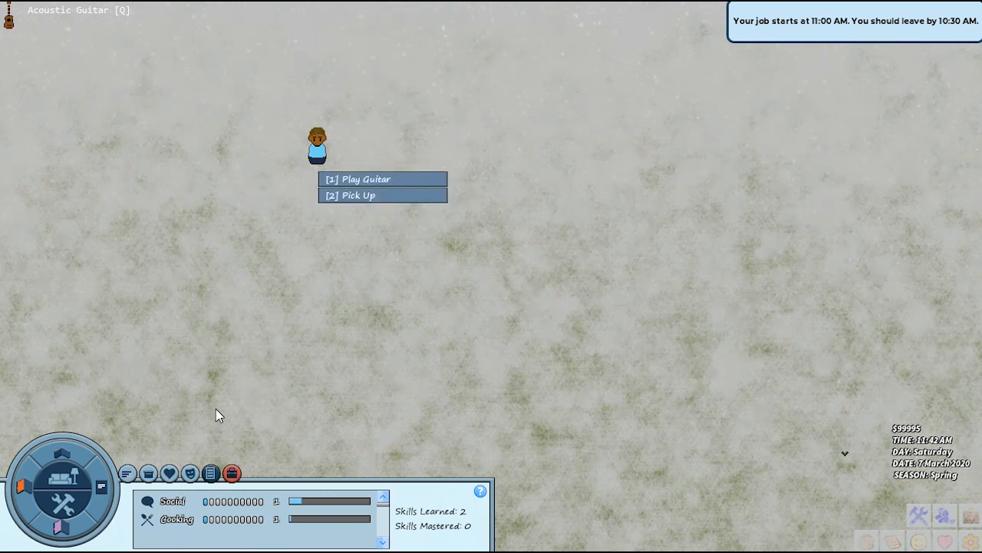
pyautogui.click(356, 178)
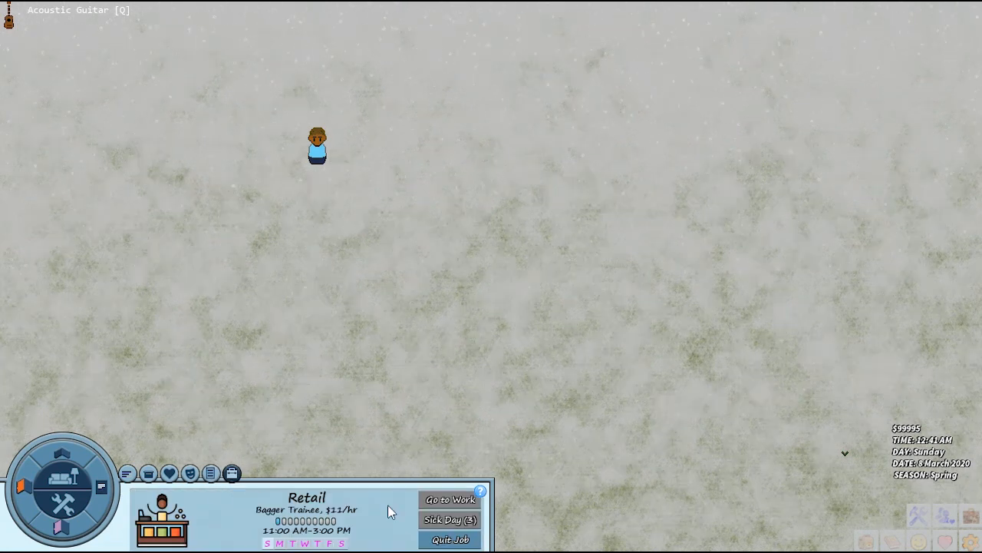
pyautogui.moveTo(276, 503)
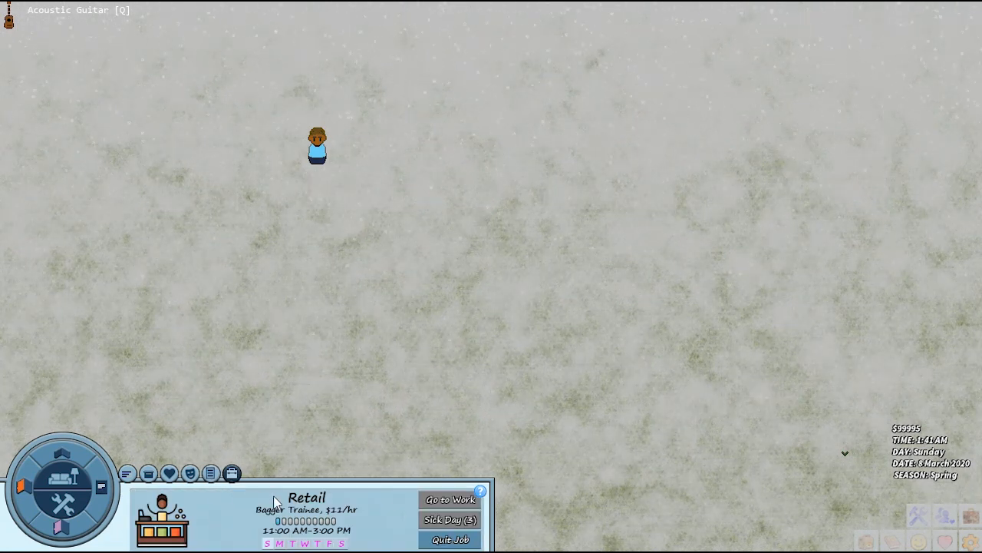
pyautogui.moveTo(360, 514)
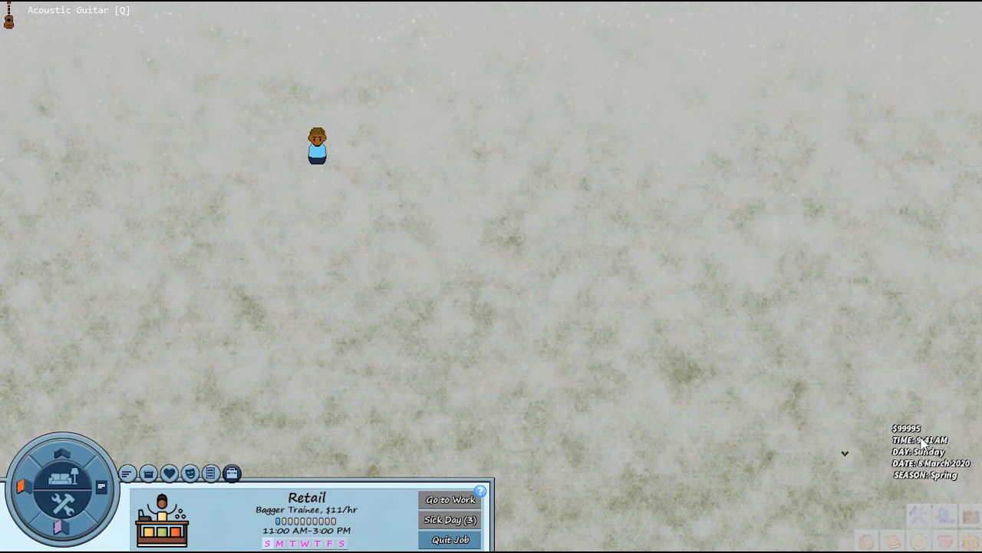
# Send the Bagger Trainee character off to the 11:00 AM retail shift
pyautogui.click(449, 501)
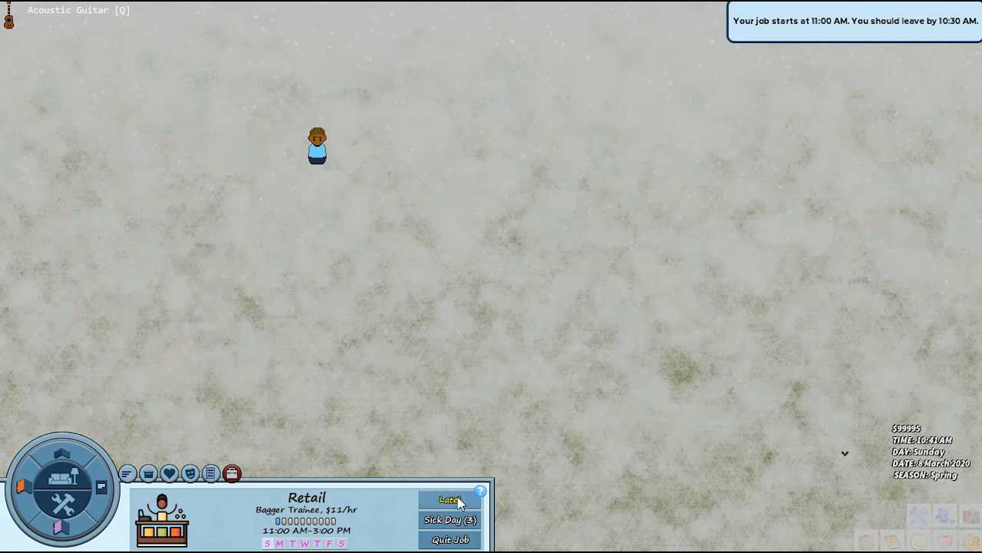
pyautogui.click(450, 498)
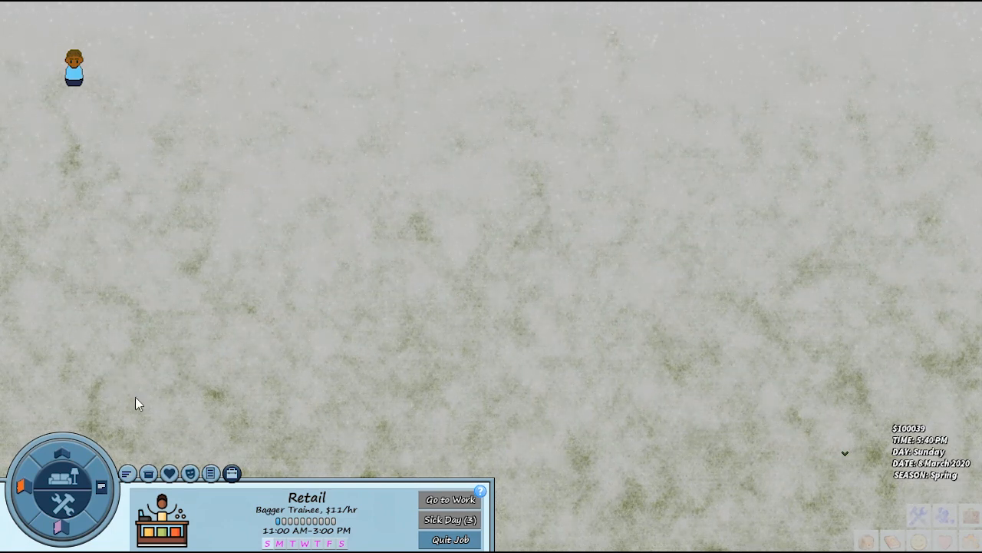
pyautogui.moveTo(350, 318)
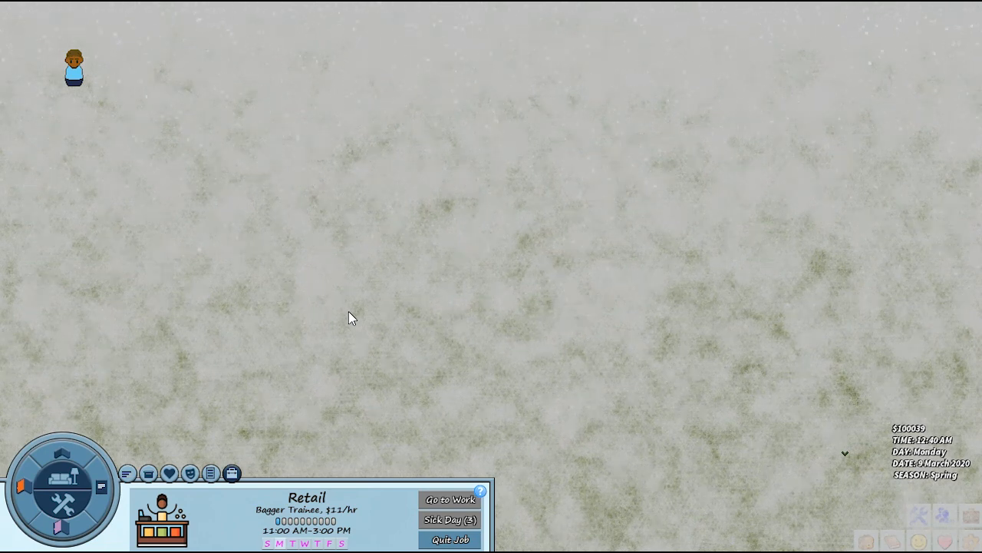
pyautogui.moveTo(110, 433)
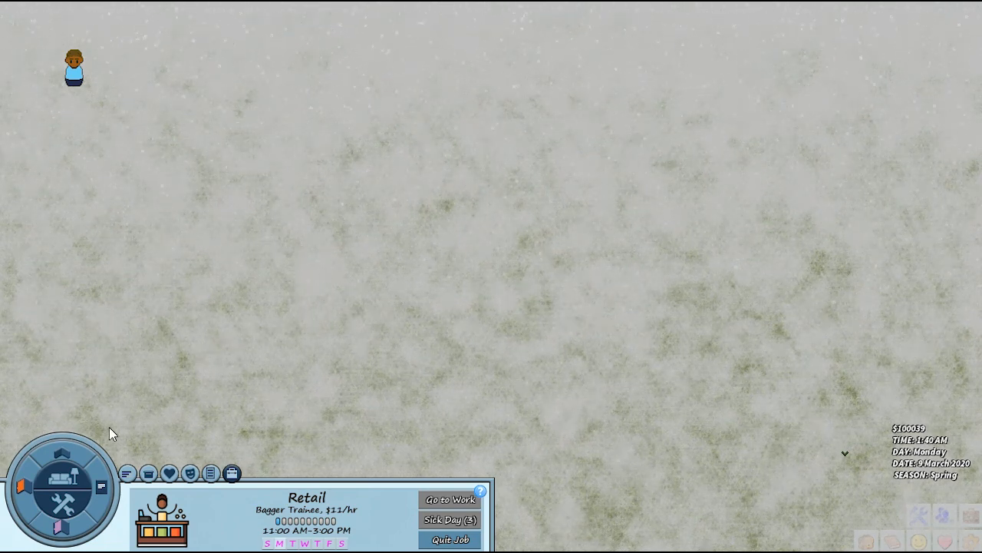